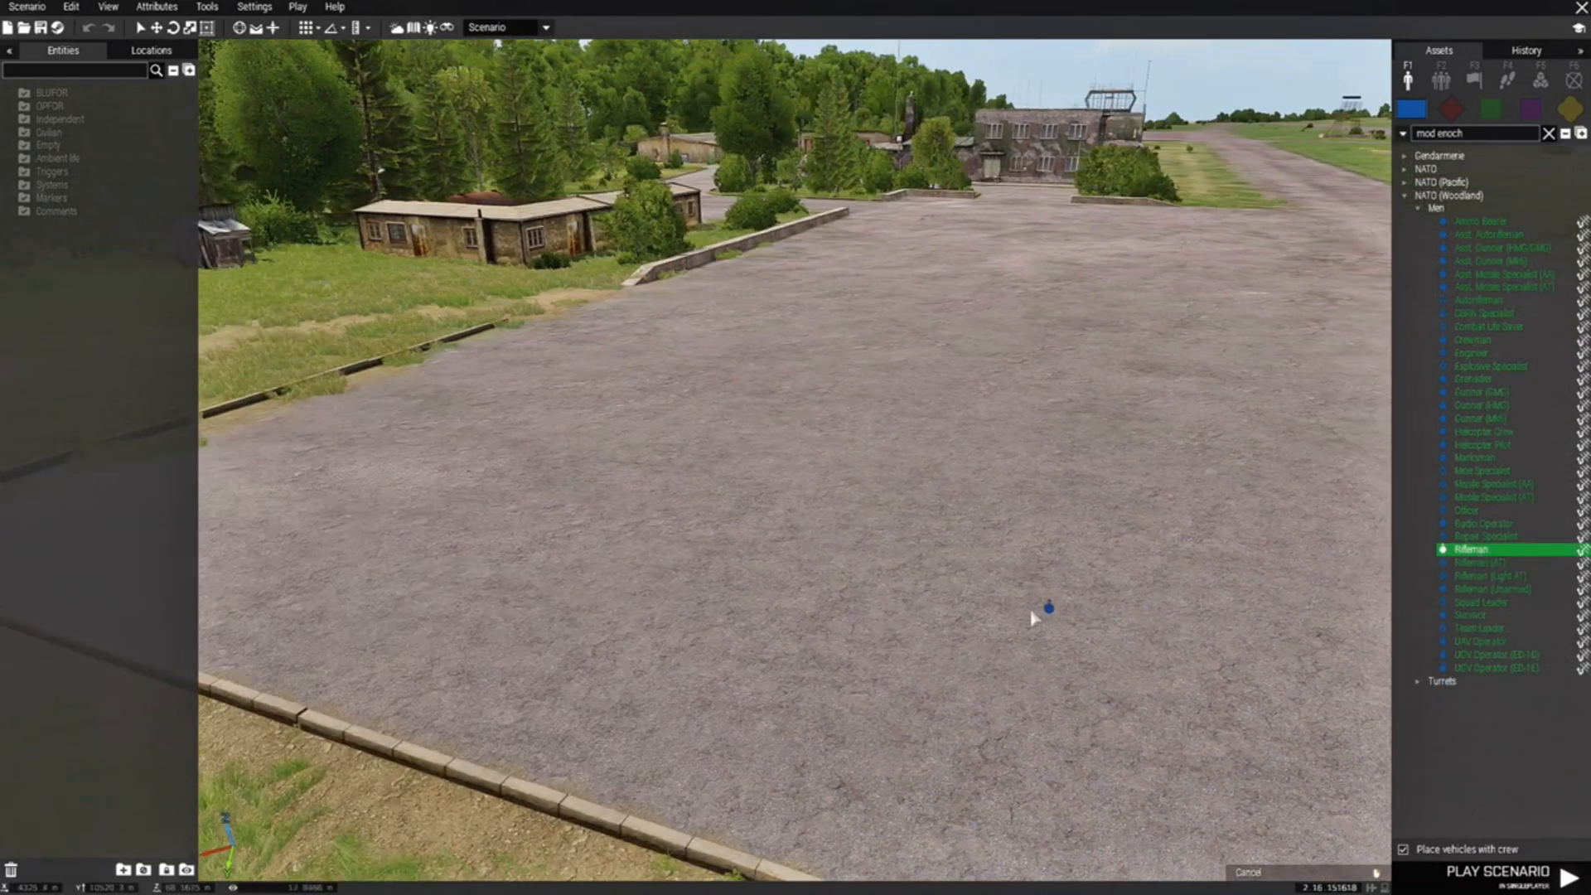
# Place a NATO Rifleman on the tarmac and an Independent Looter (Shotgun) farther up
pyautogui.click(1048, 606)
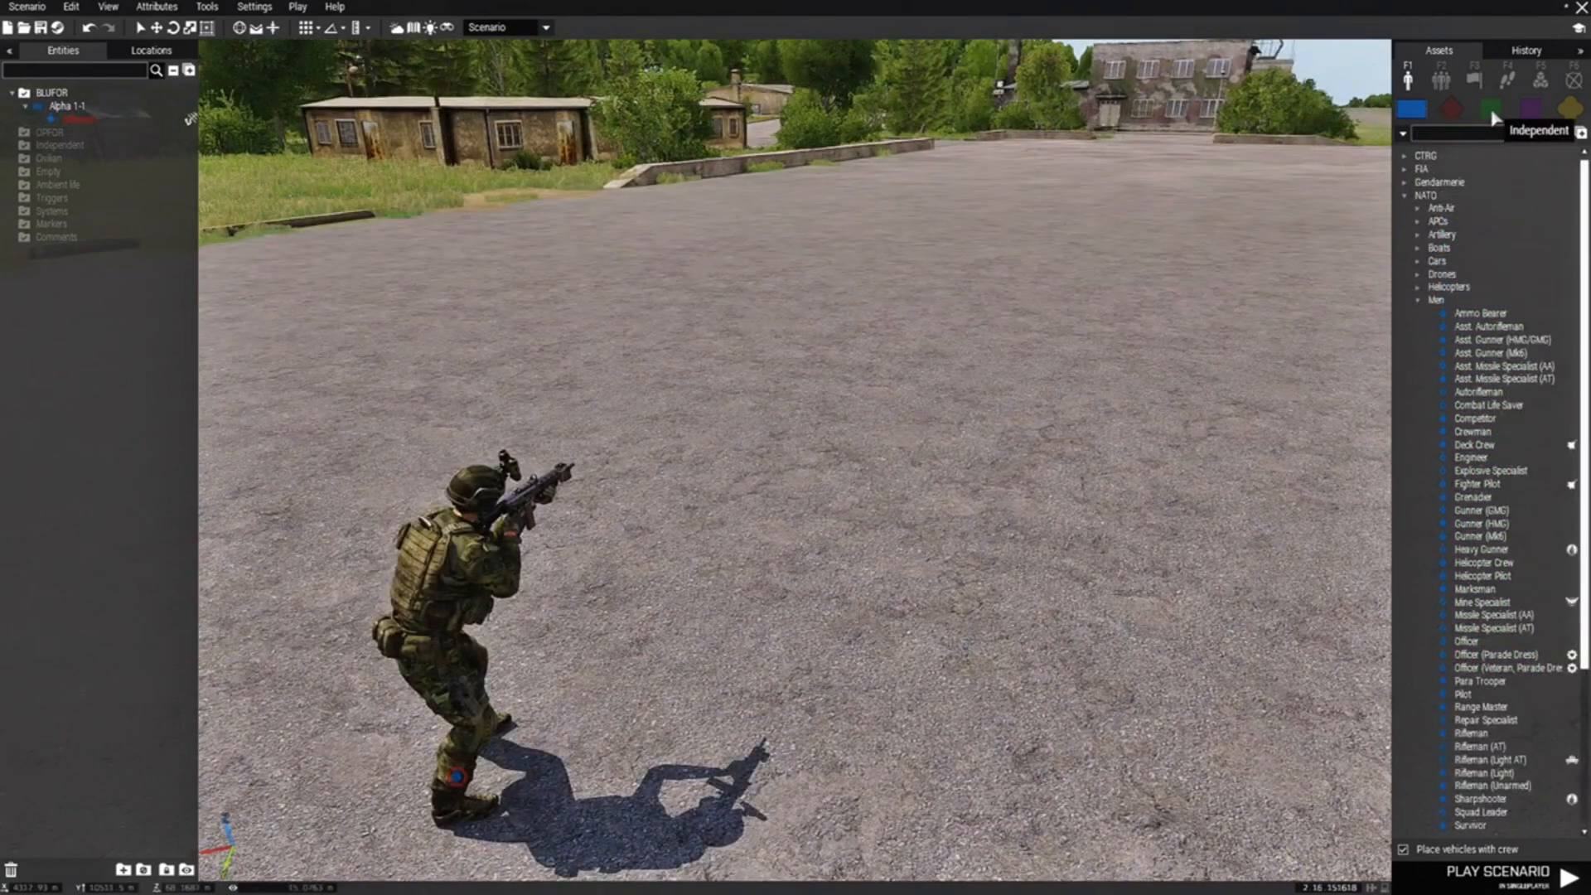
pyautogui.click(1490, 108)
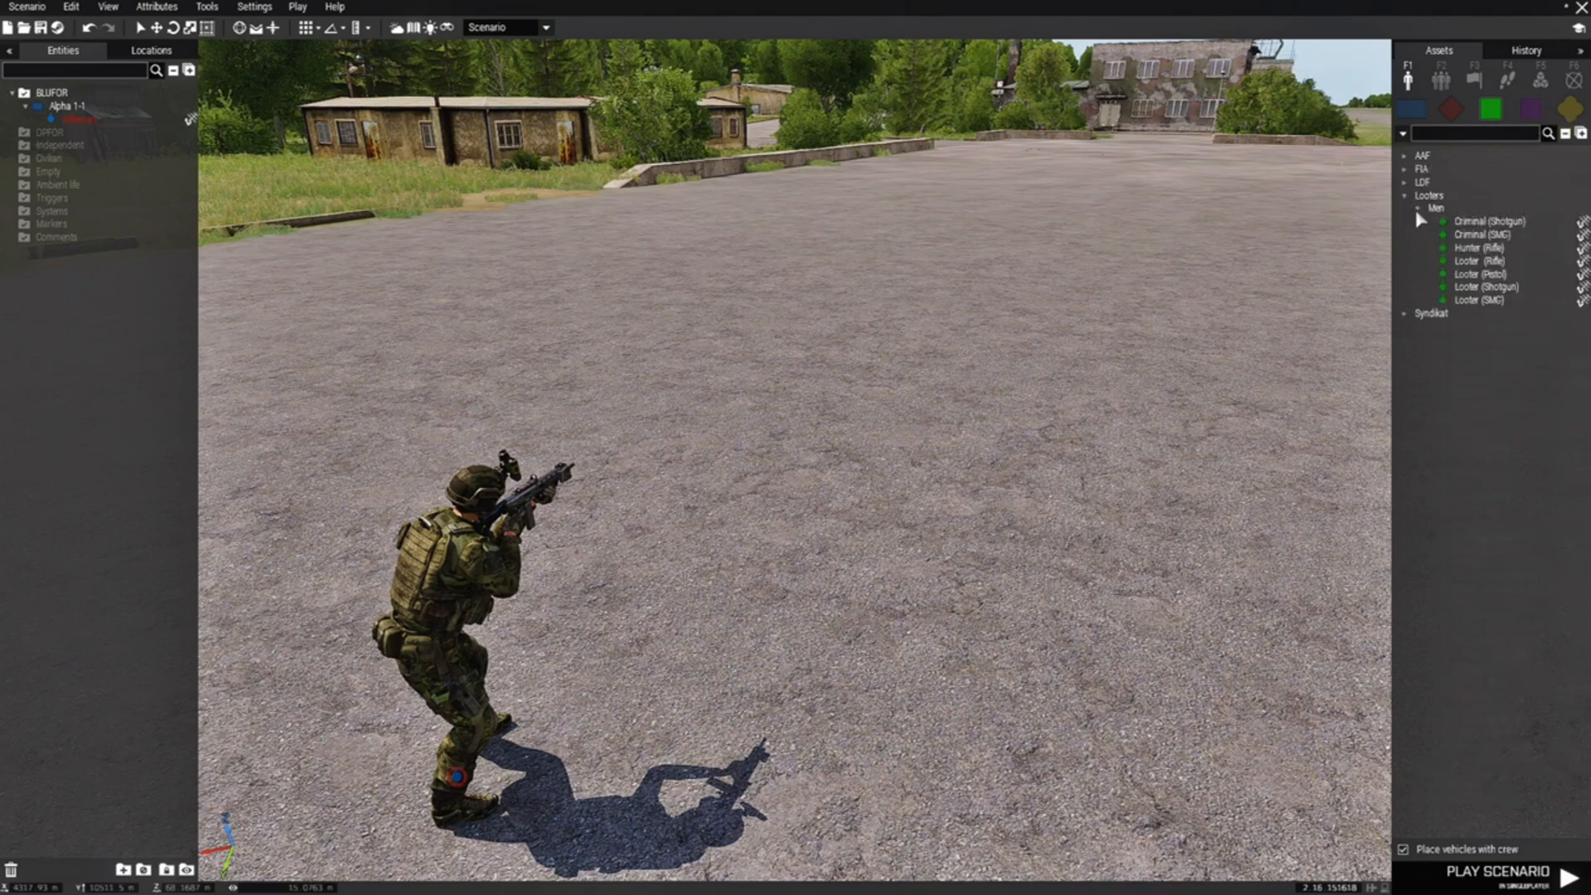
pyautogui.click(1486, 287)
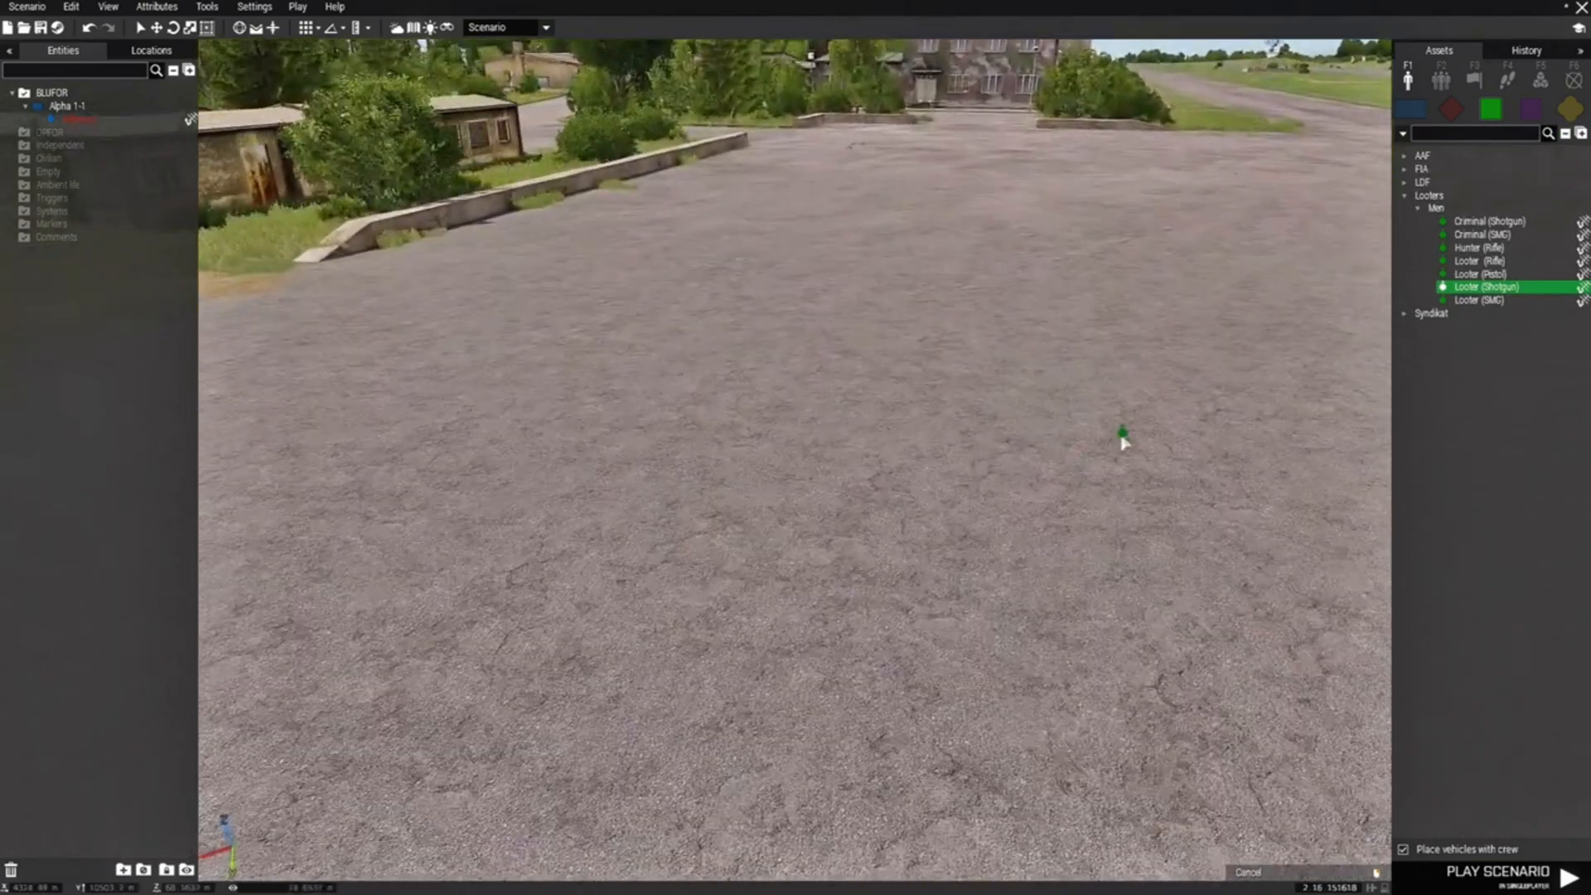
pyautogui.click(1121, 431)
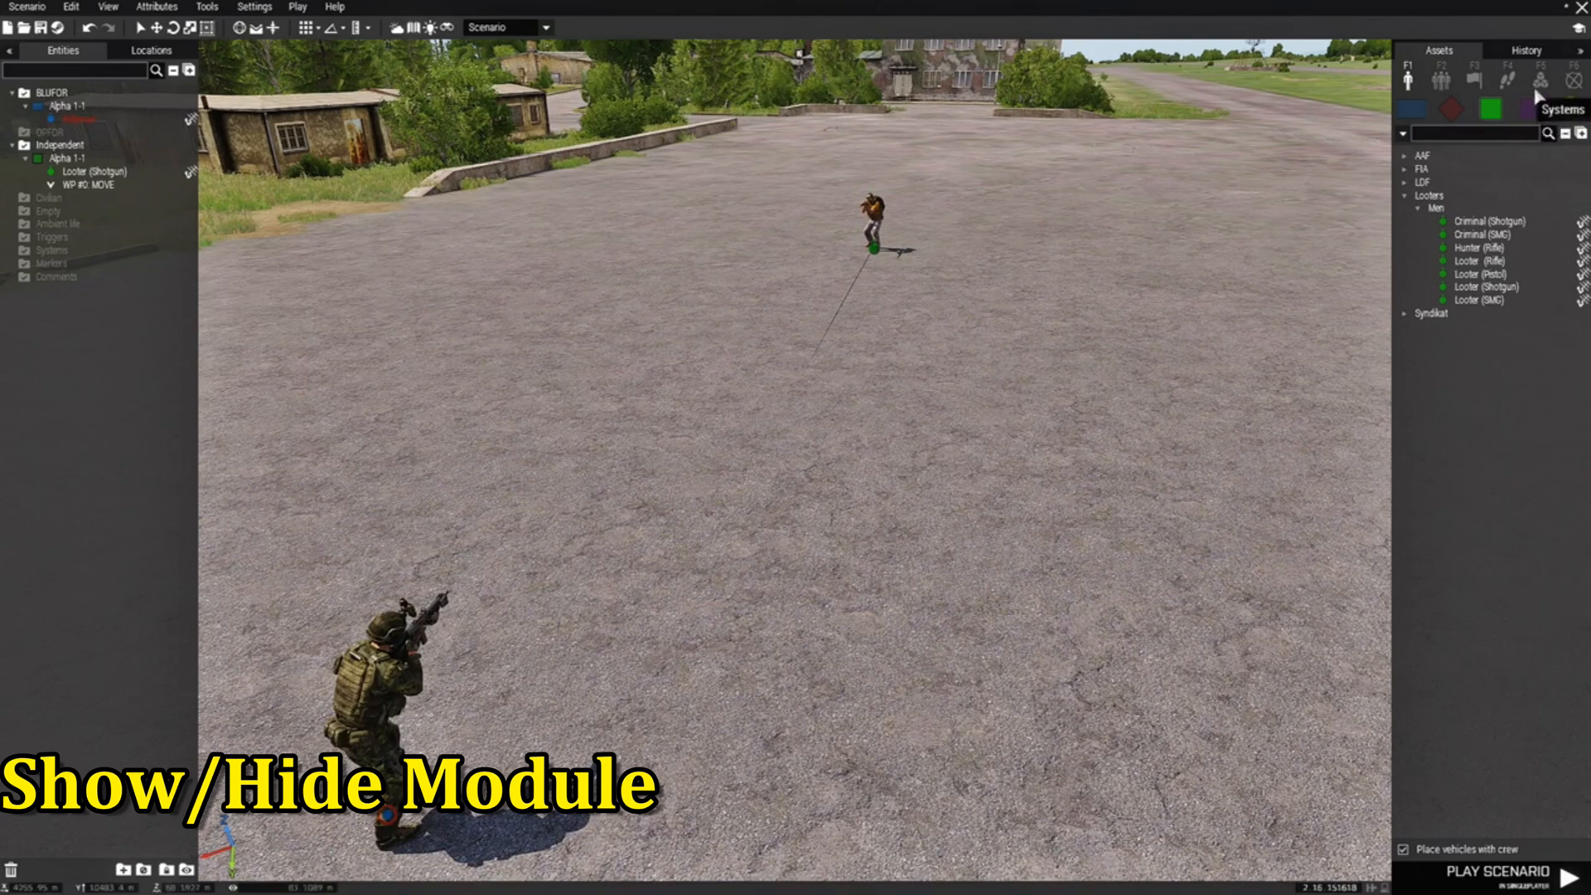
# Place a Show / Hide module from Modules > Object Modifiers on the tarmac
pyautogui.click(1541, 79)
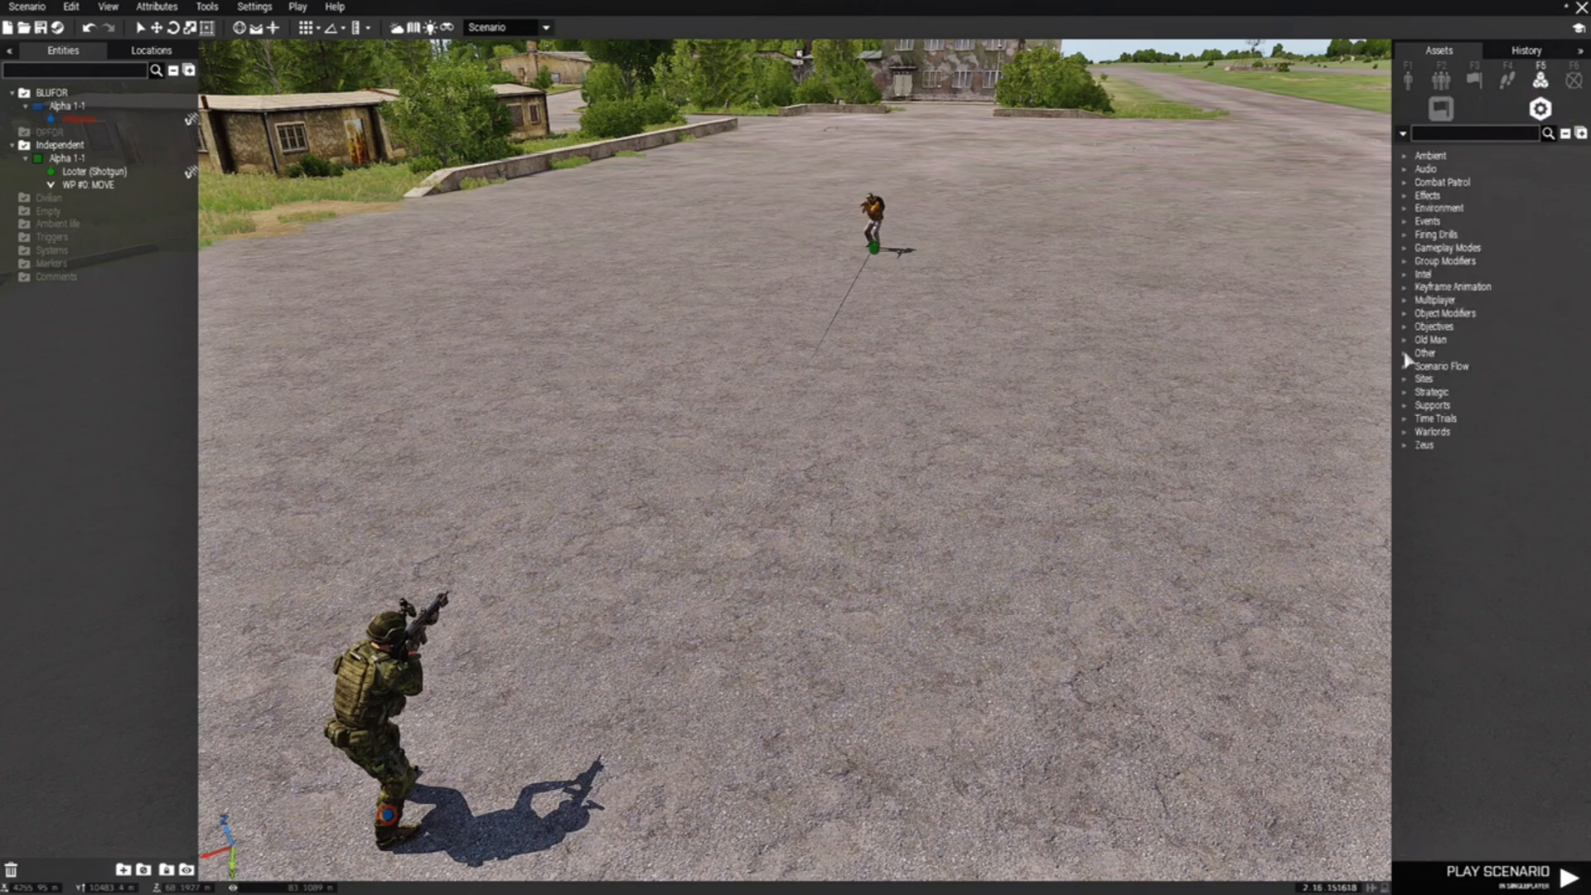
pyautogui.click(1445, 312)
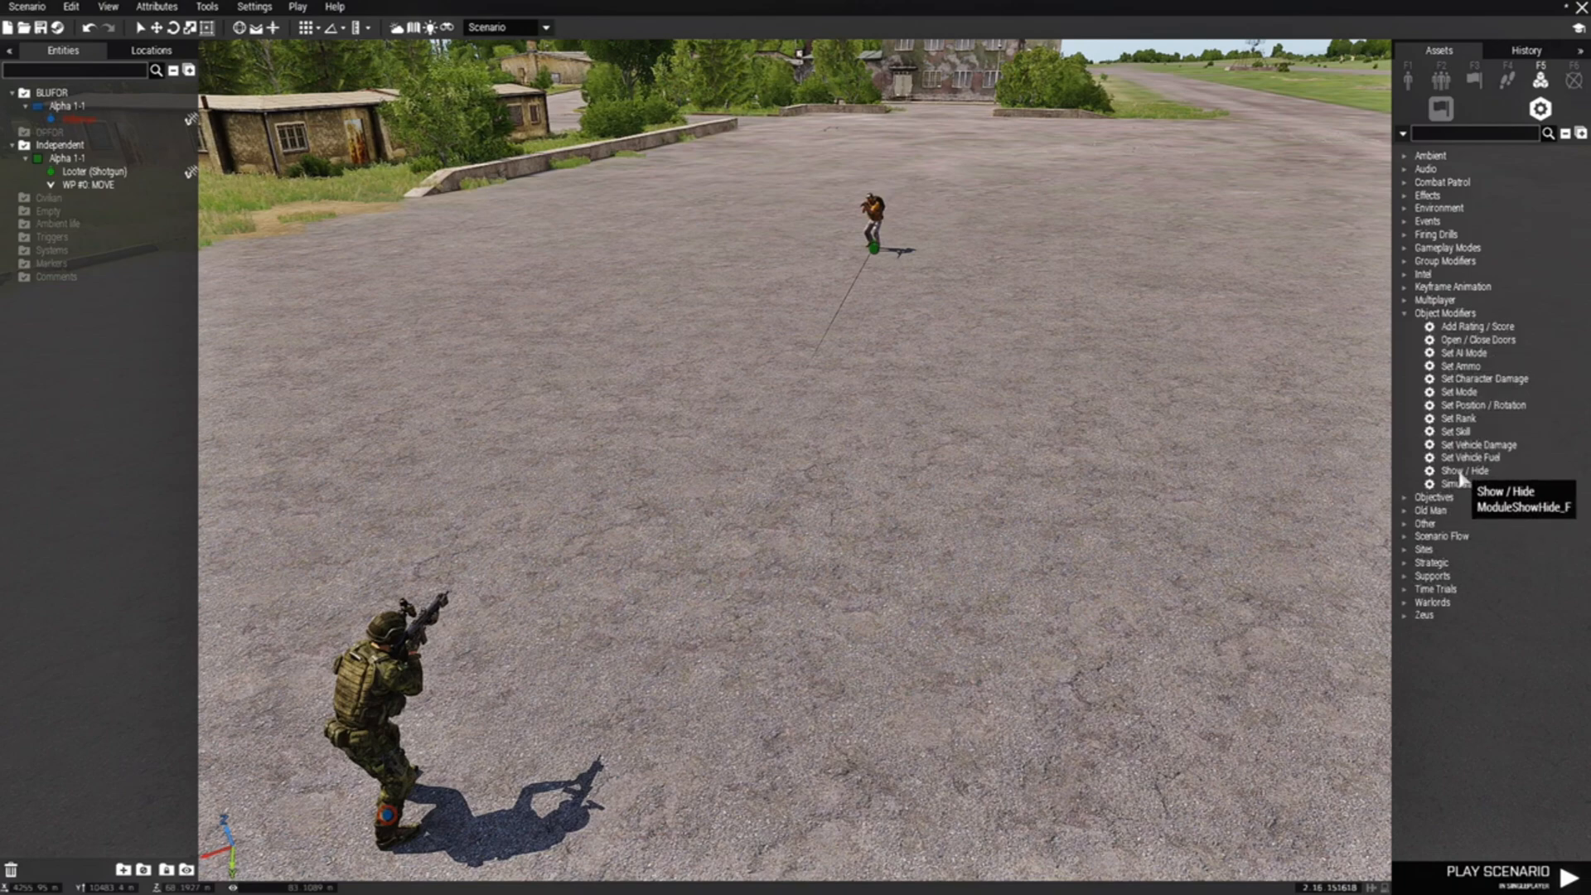
pyautogui.click(1465, 470)
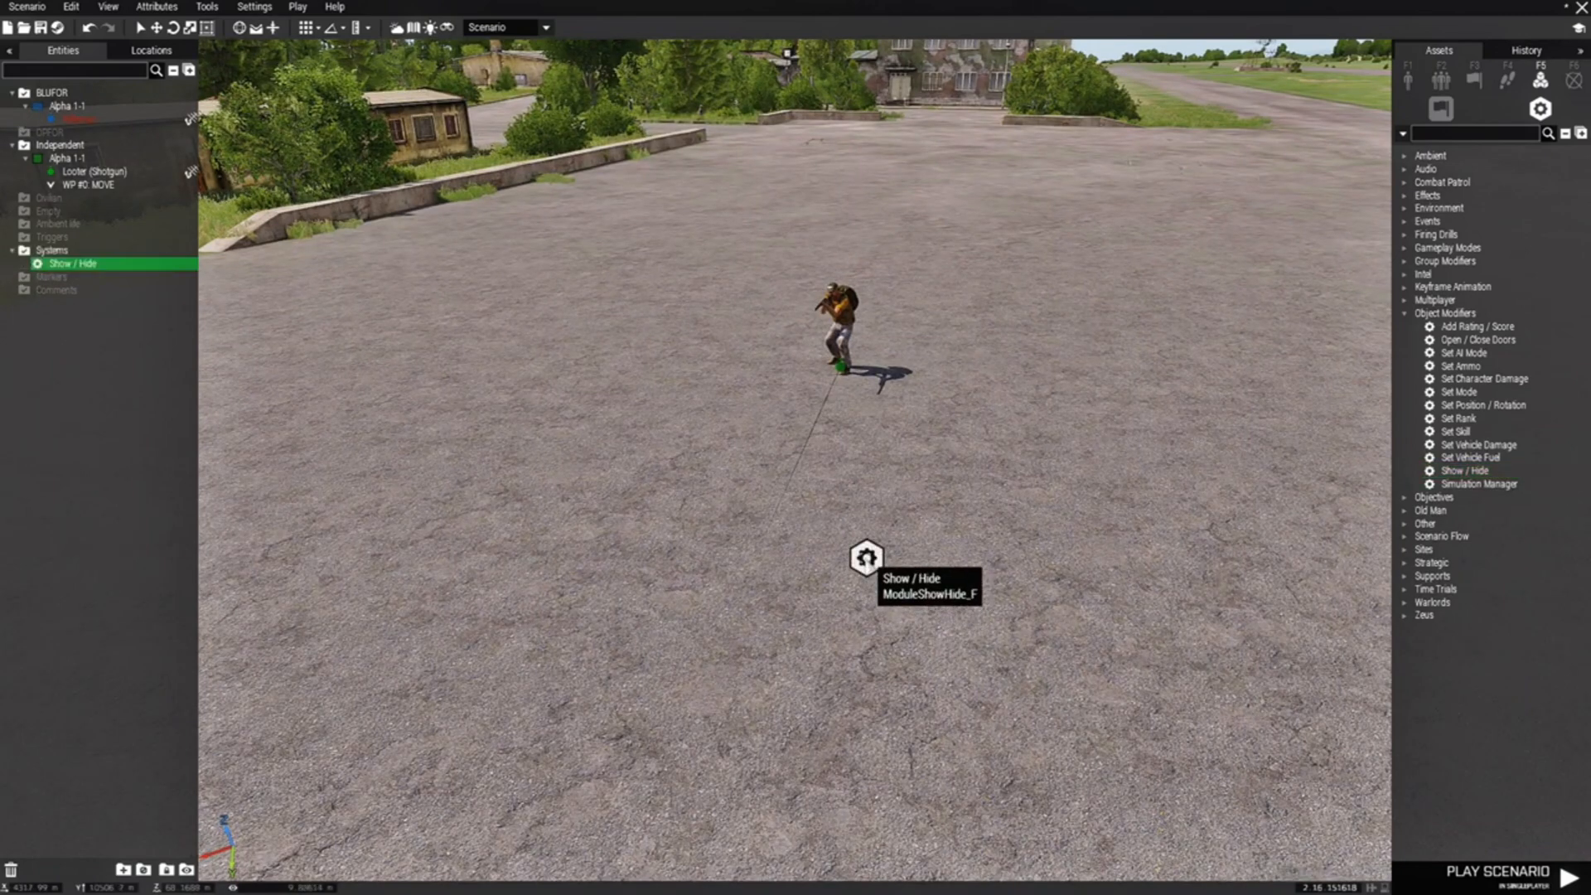
# Set the Show / Hide module to Hide units, applied to synchronized objects only
pyautogui.doubleClick(865, 559)
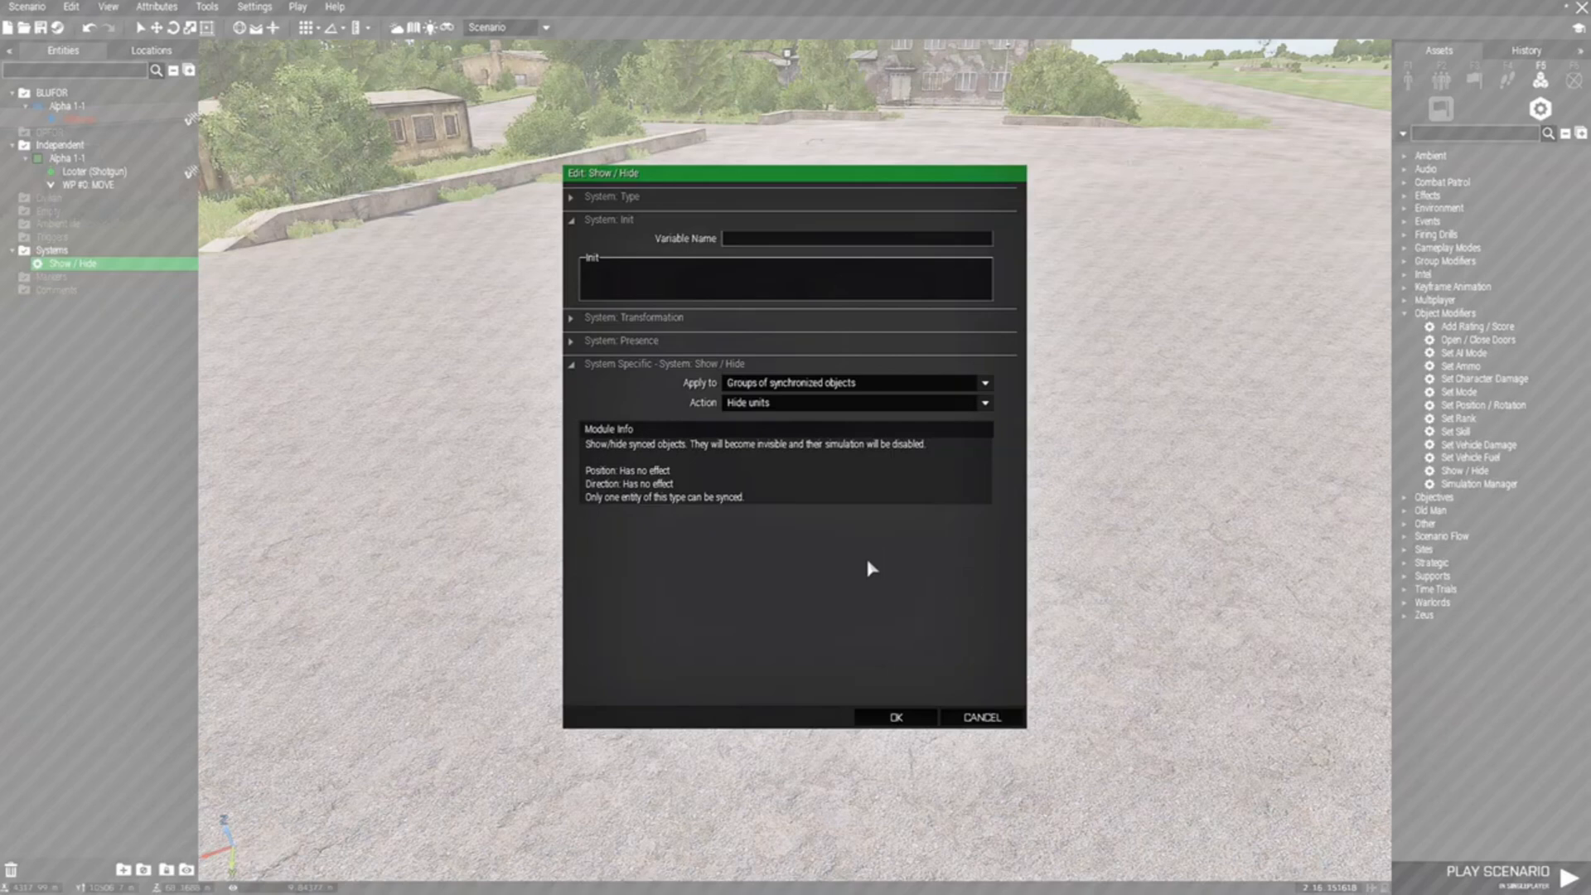
pyautogui.moveTo(710, 390)
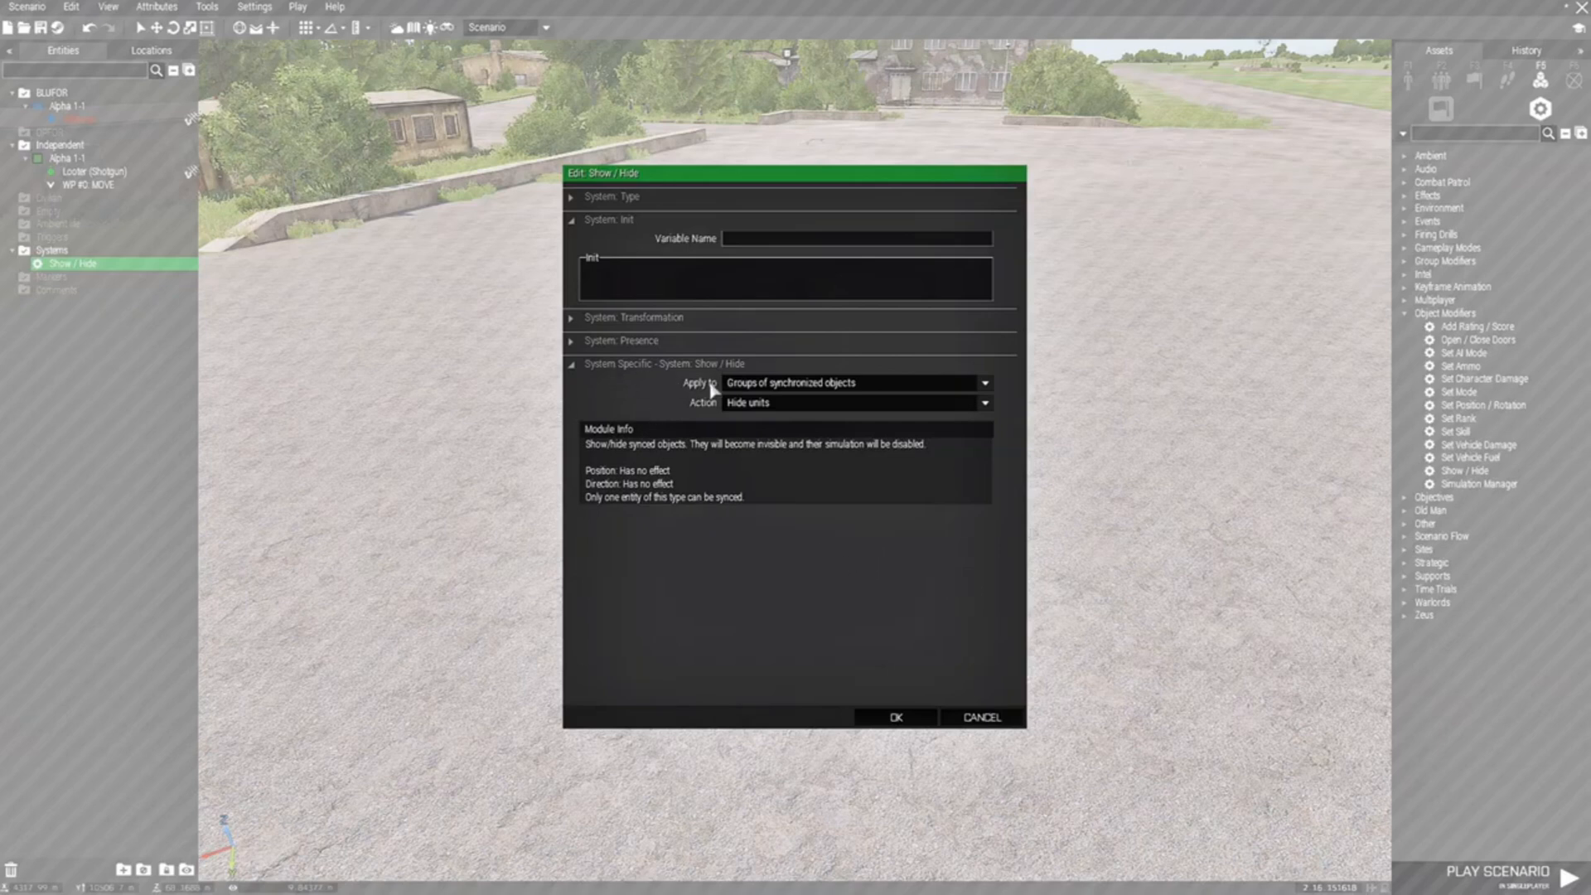
pyautogui.moveTo(707, 402)
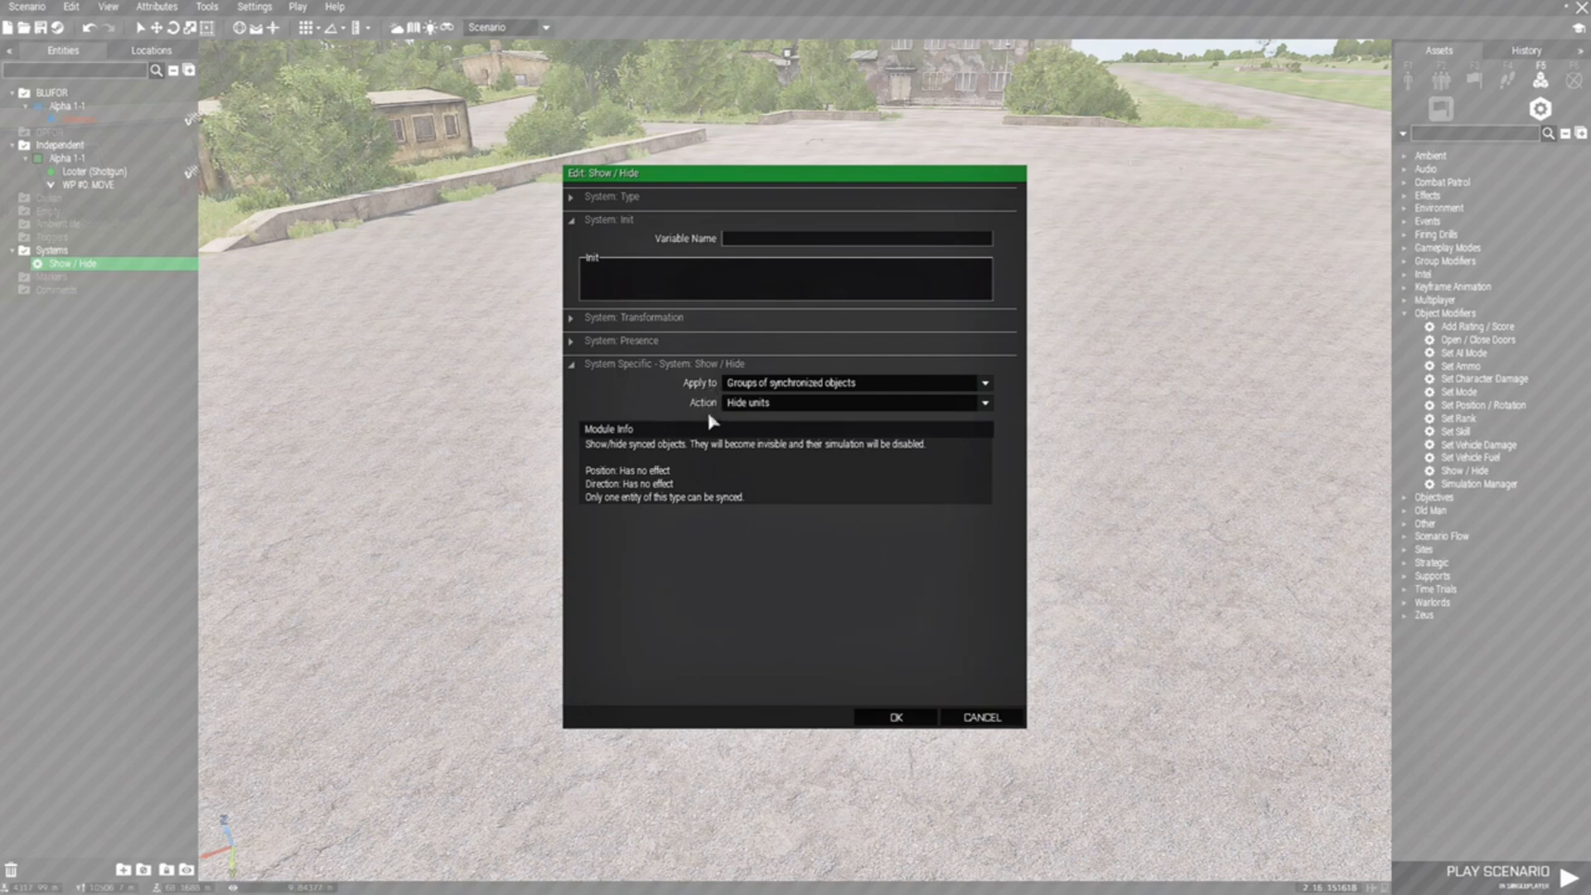
pyautogui.moveTo(698, 396)
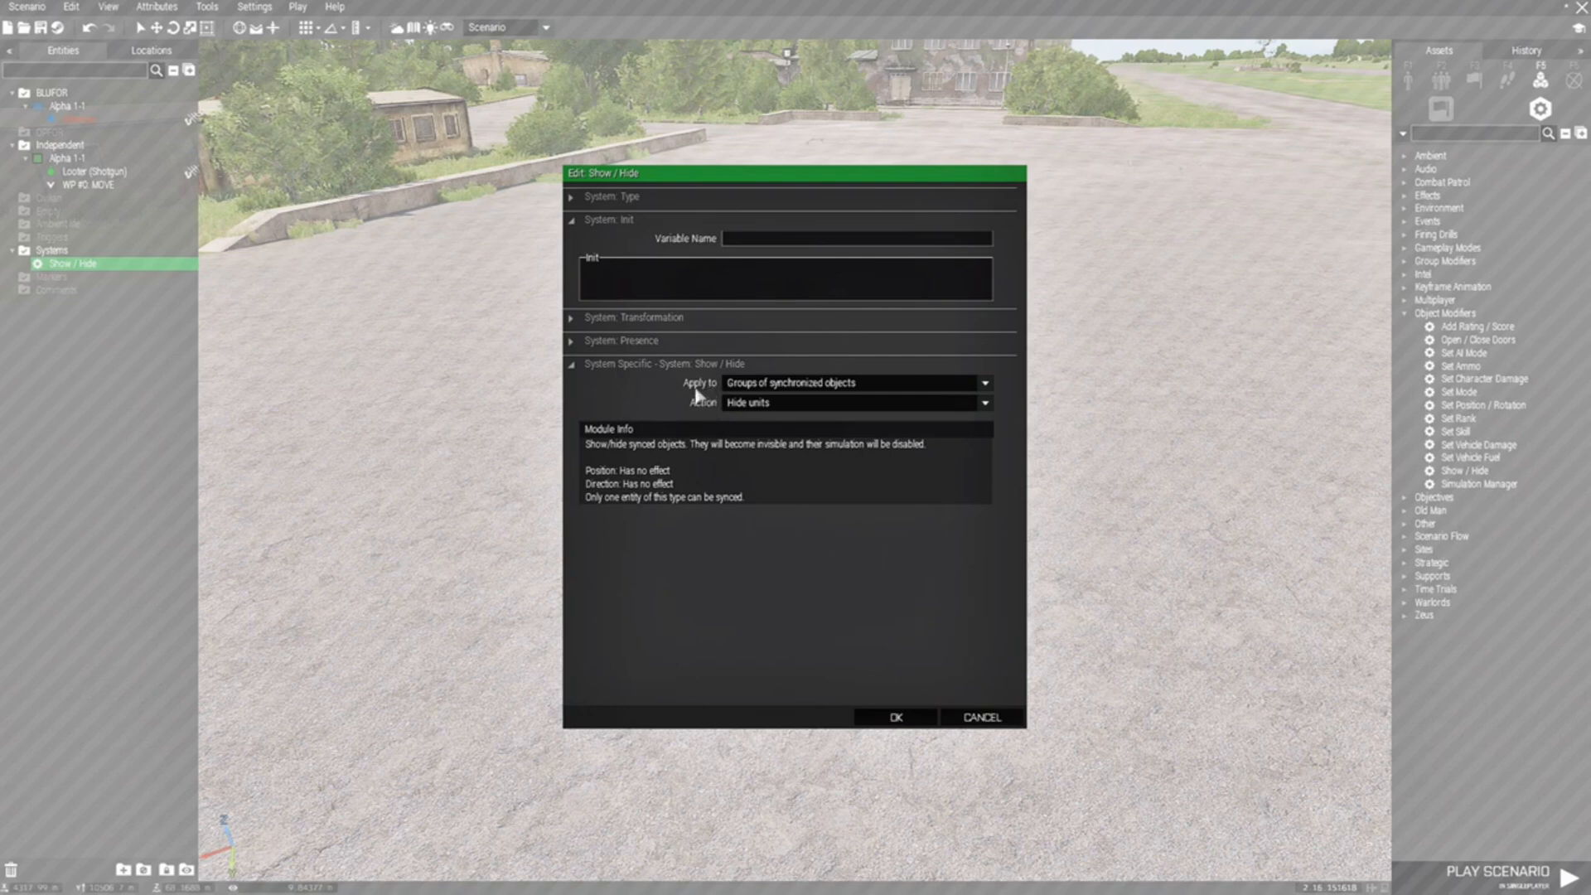
pyautogui.click(855, 383)
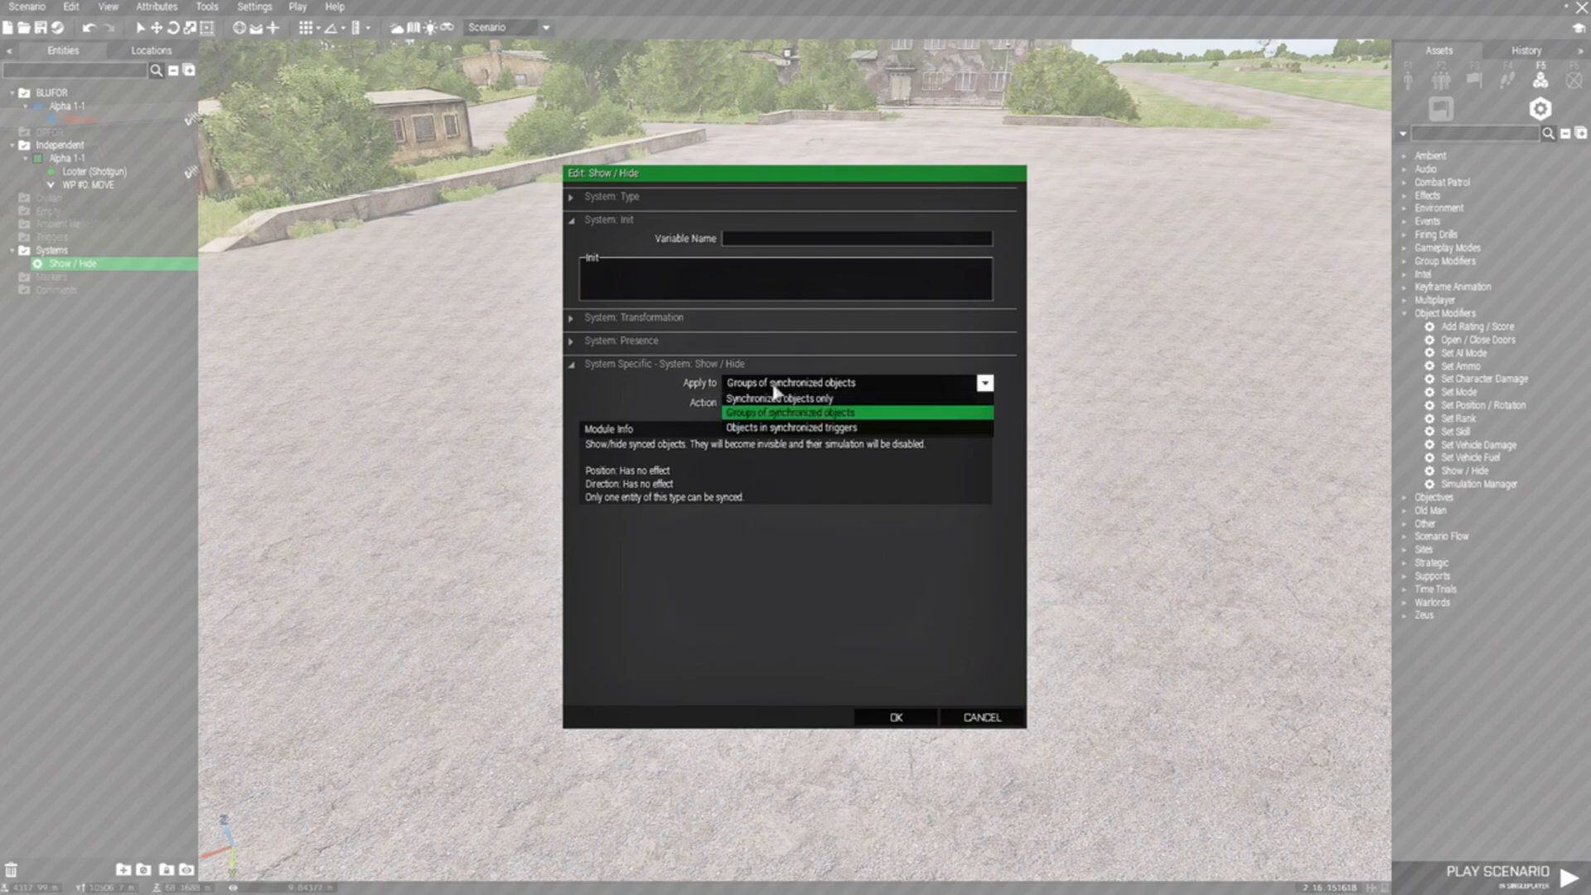
pyautogui.moveTo(864, 423)
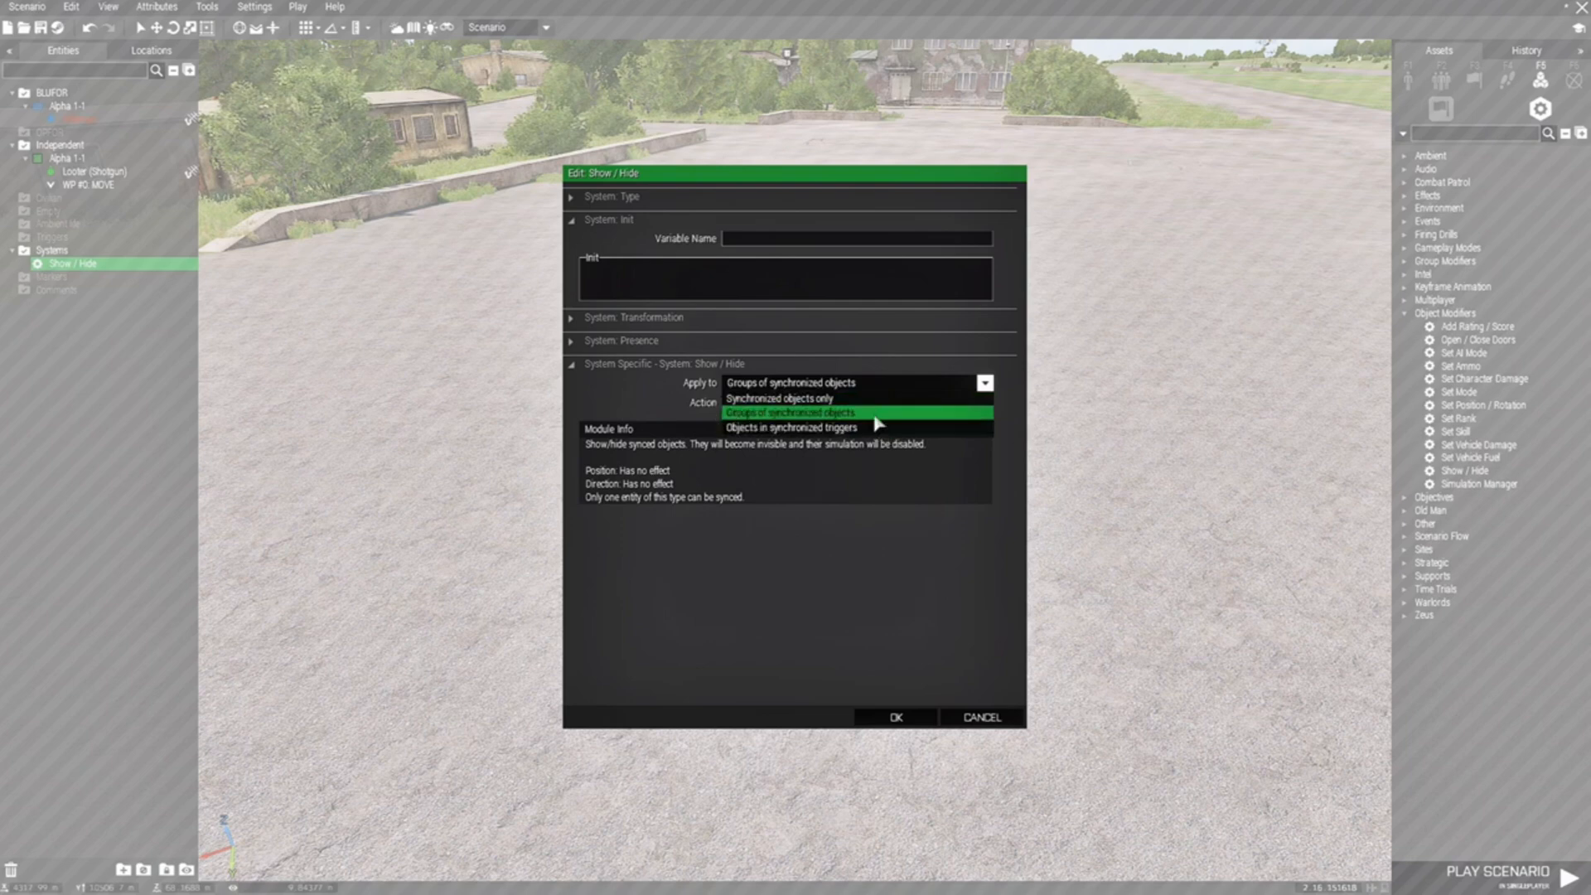
pyautogui.click(782, 397)
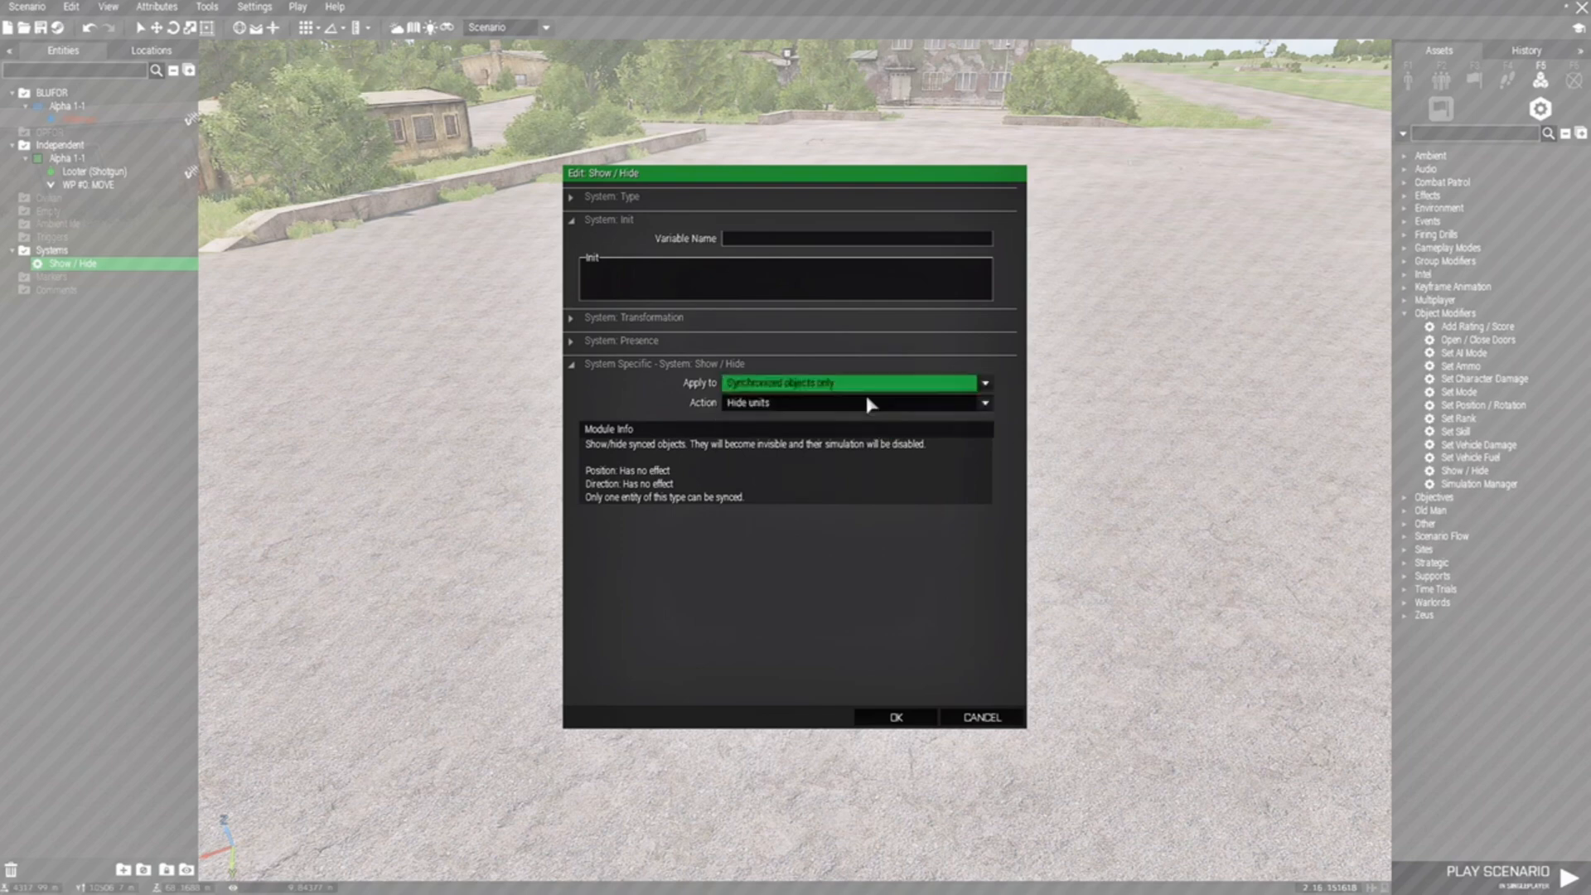
pyautogui.moveTo(852, 402)
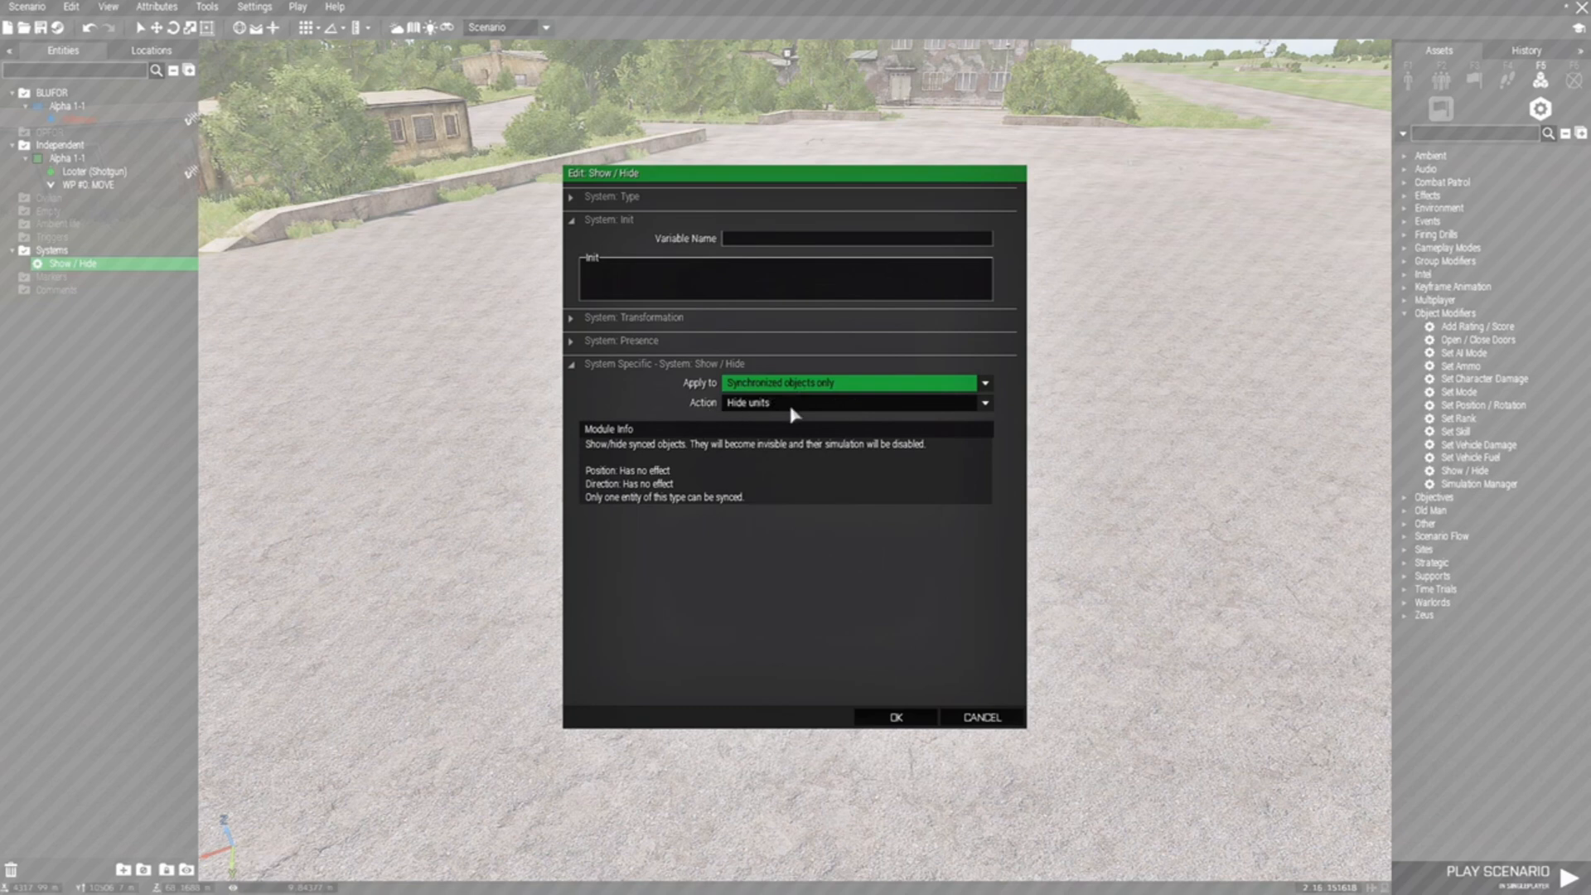
pyautogui.click(980, 401)
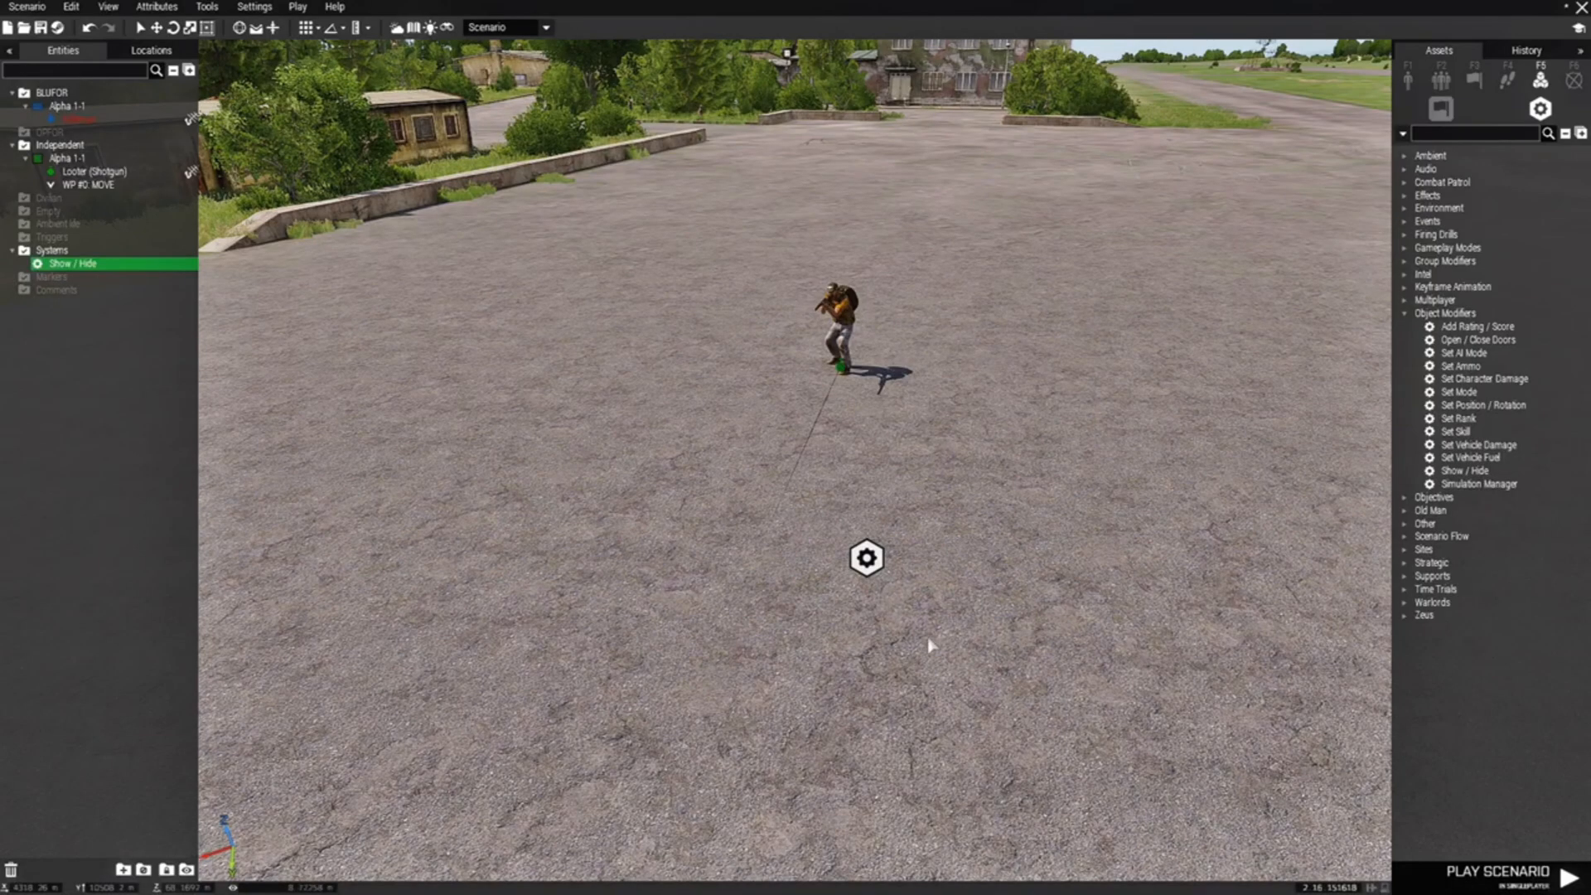
# Copy the Show / Hide module to the left and set its Action to Show units
pyautogui.rightClick(867, 558)
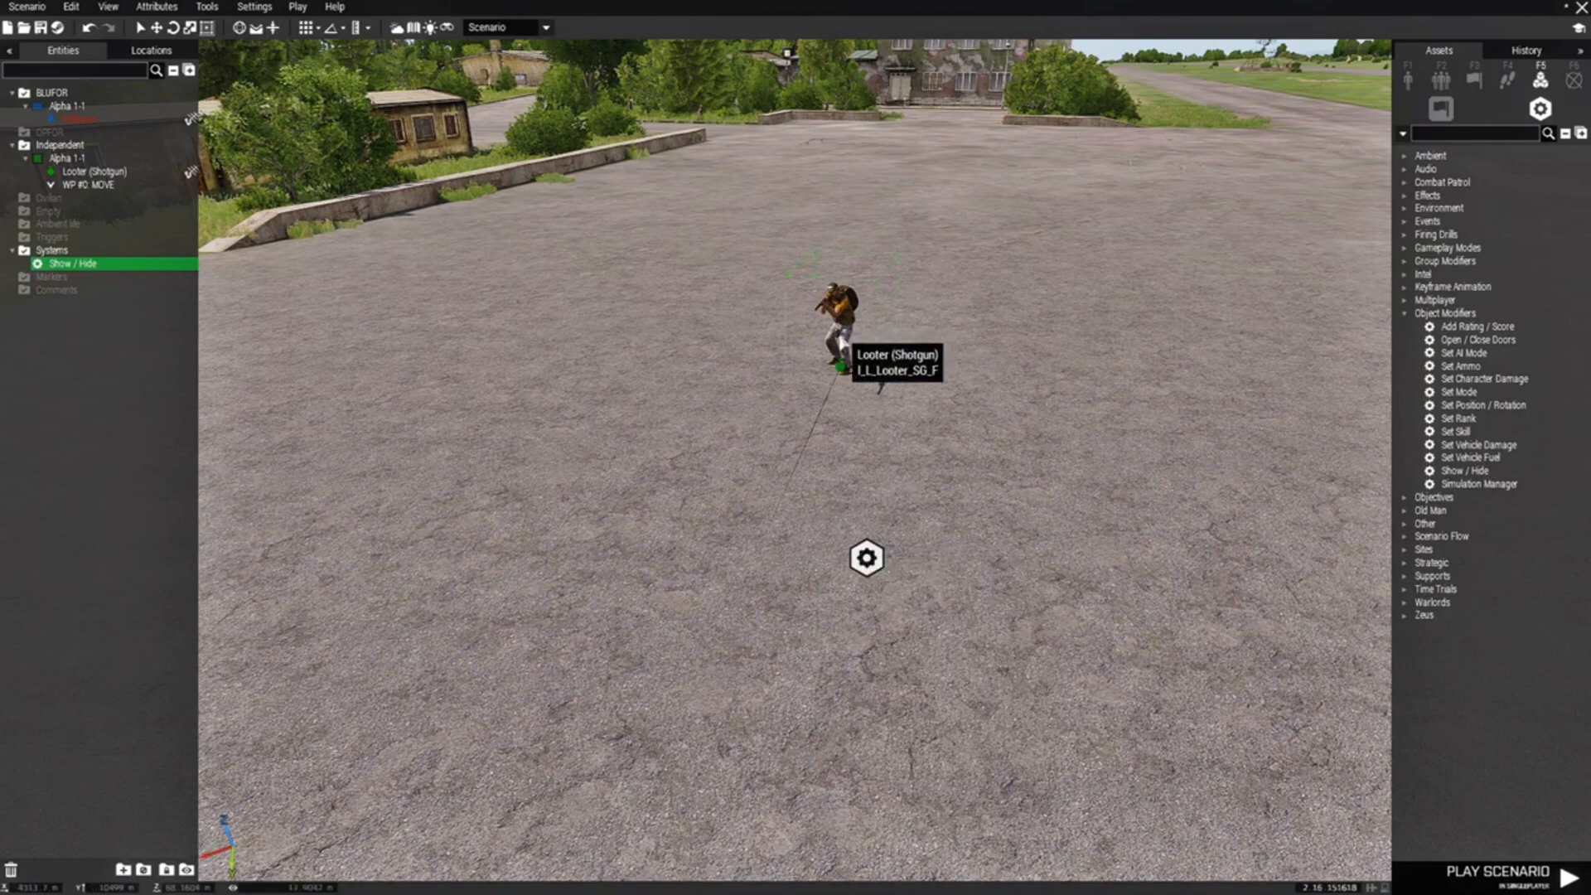
pyautogui.moveTo(882, 568)
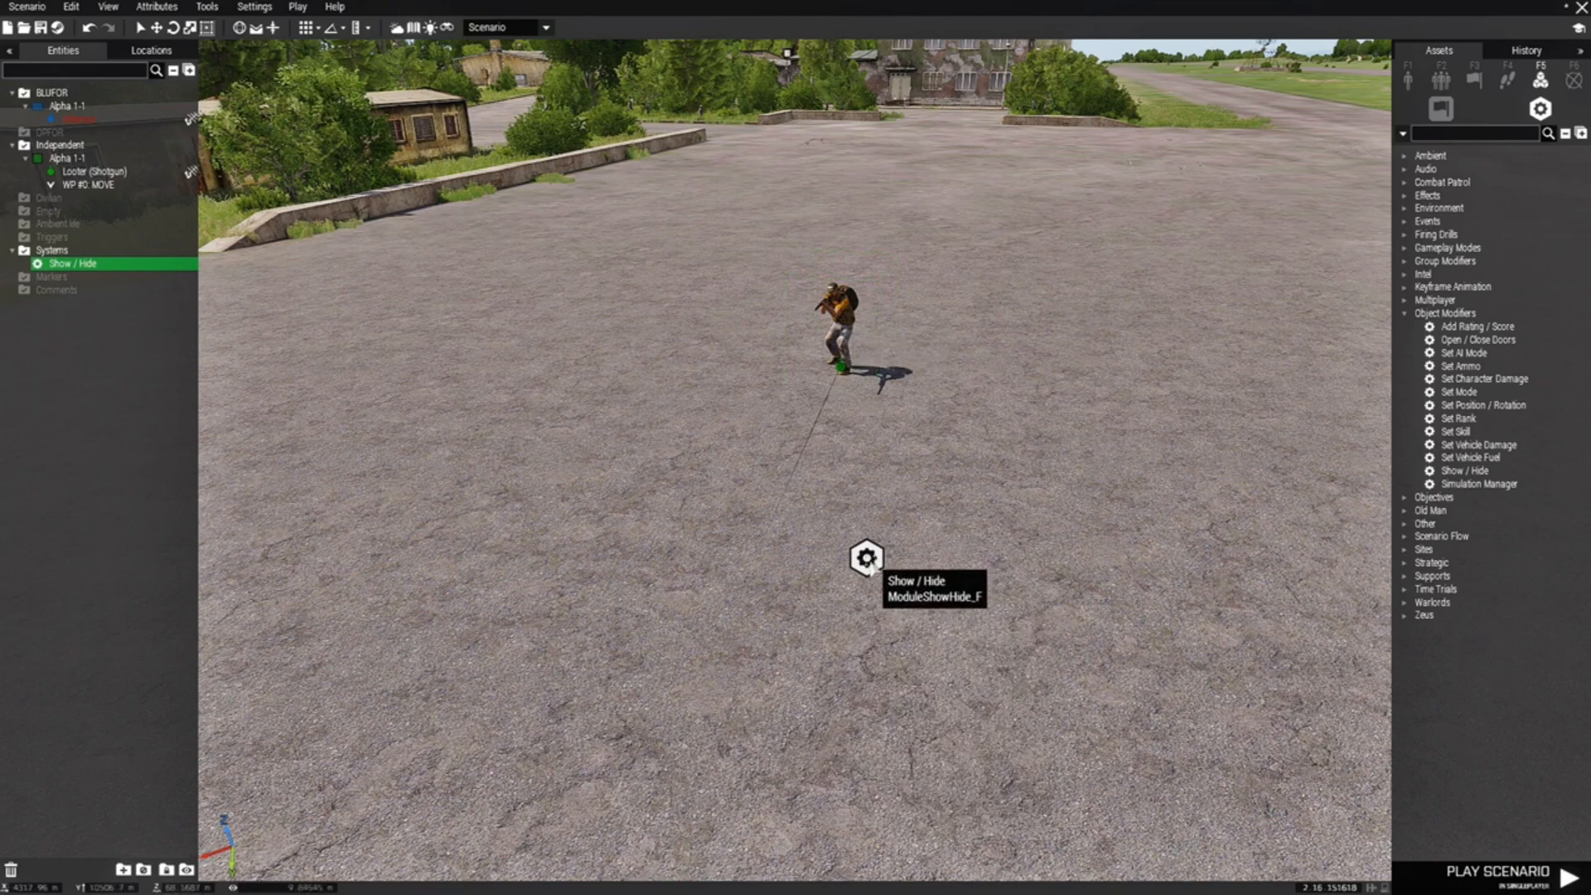
pyautogui.moveTo(875, 575)
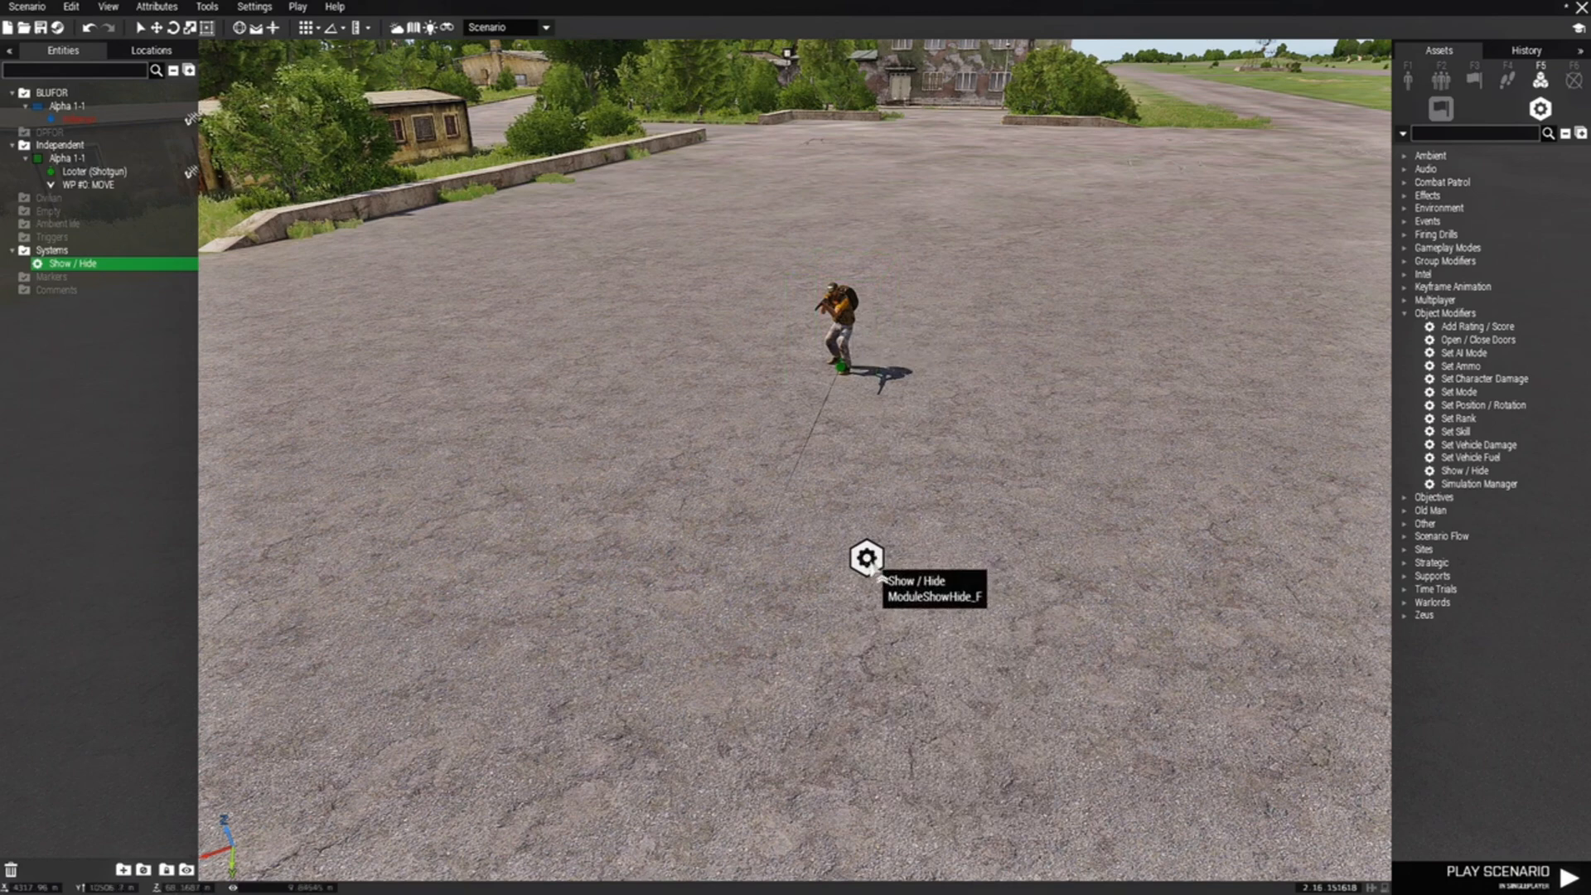
pyautogui.moveTo(868, 558); pyautogui.dragTo(657, 505)
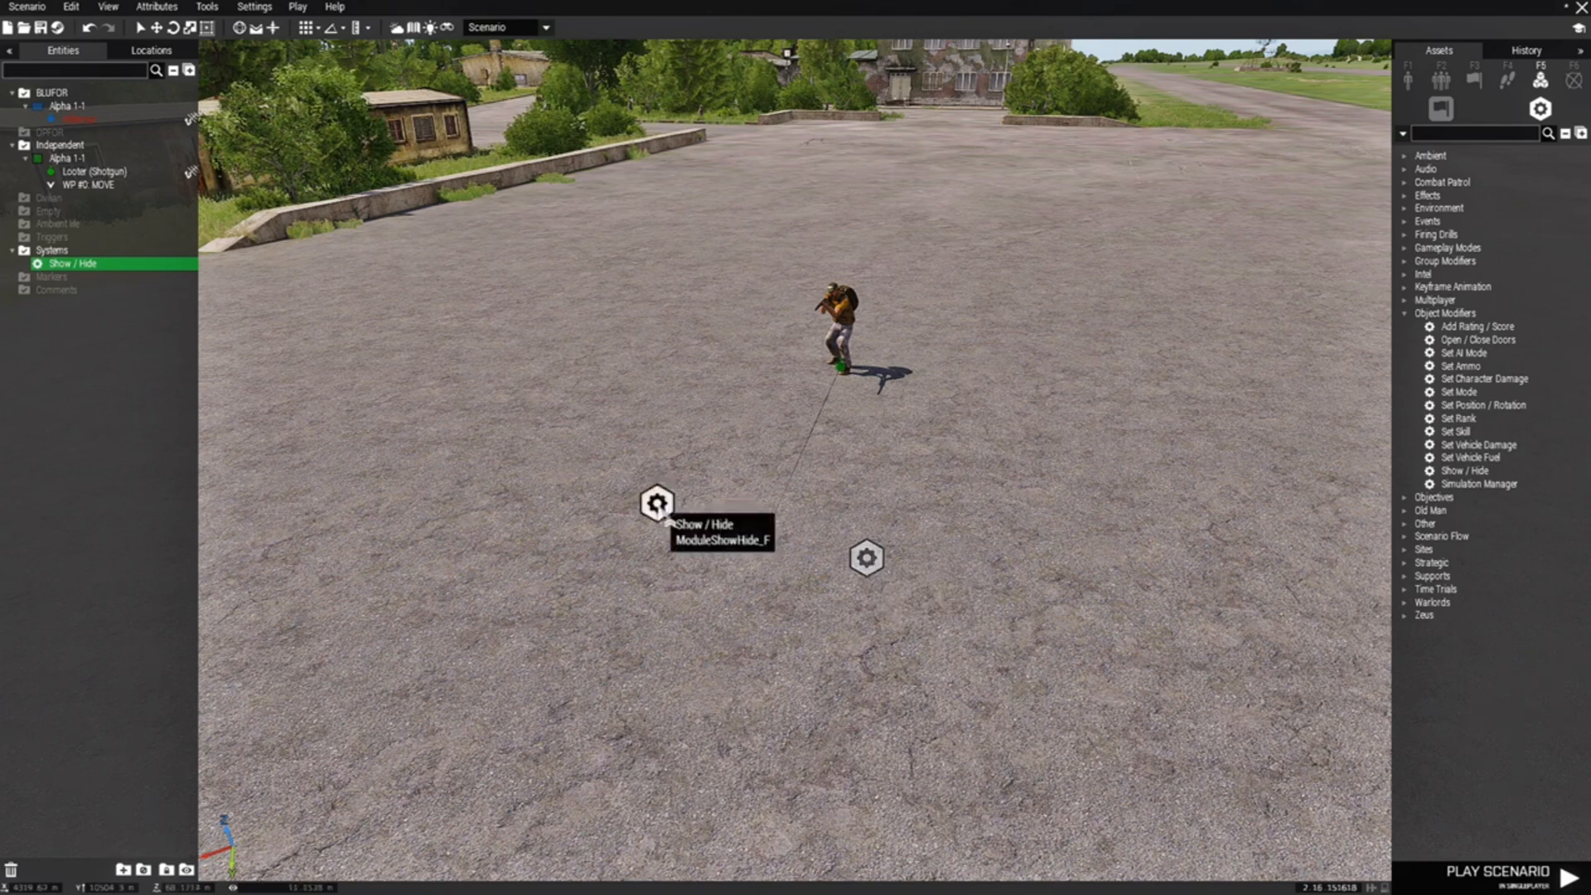
pyautogui.doubleClick(656, 503)
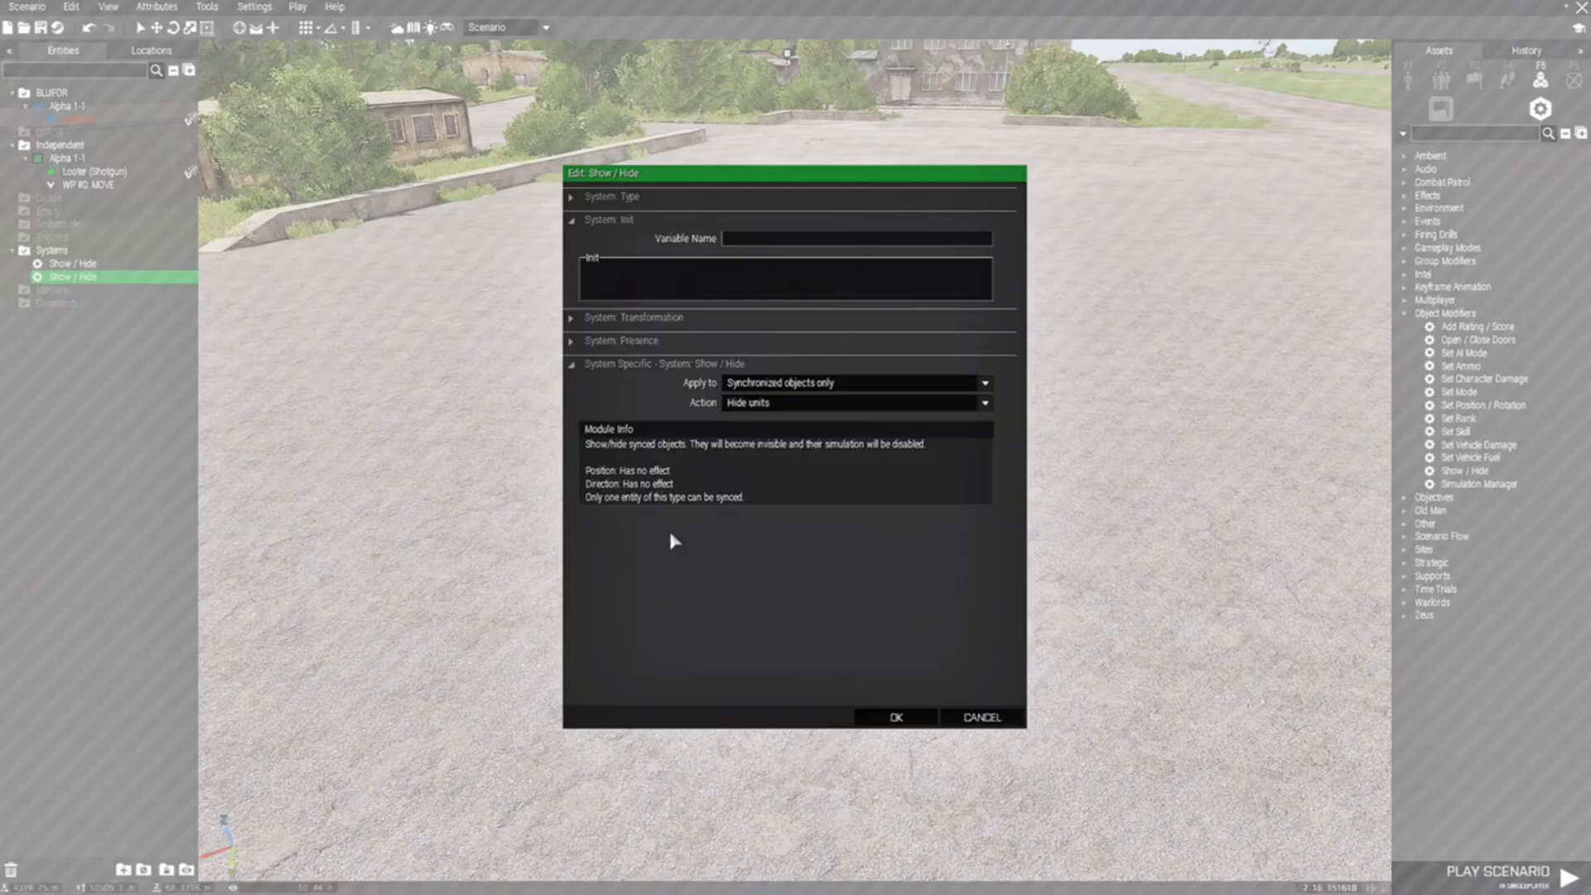
pyautogui.moveTo(776, 396)
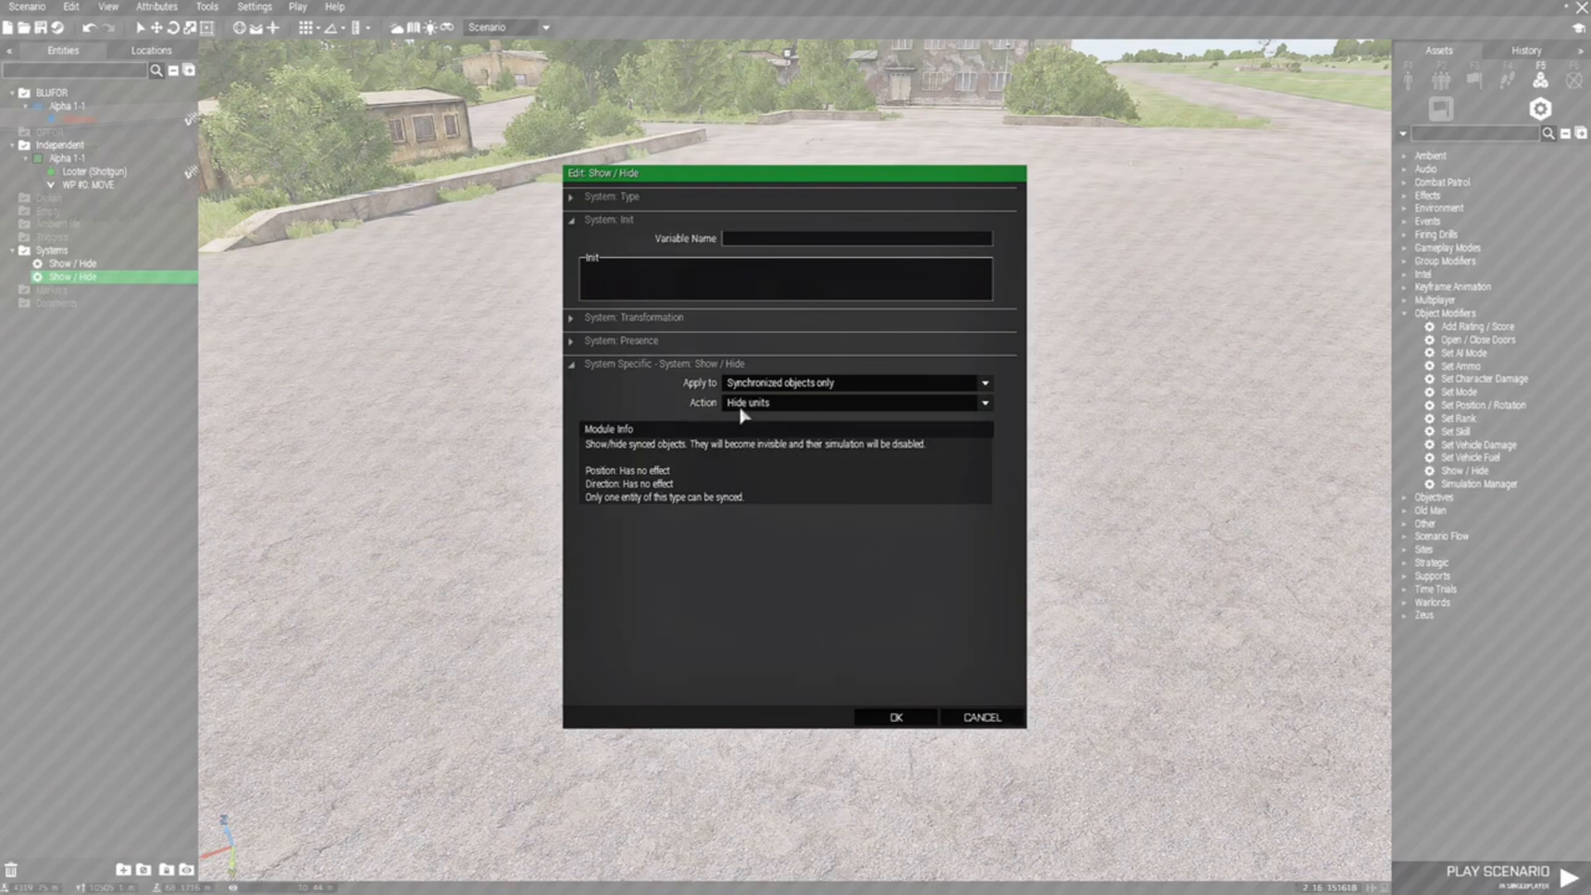
pyautogui.click(852, 402)
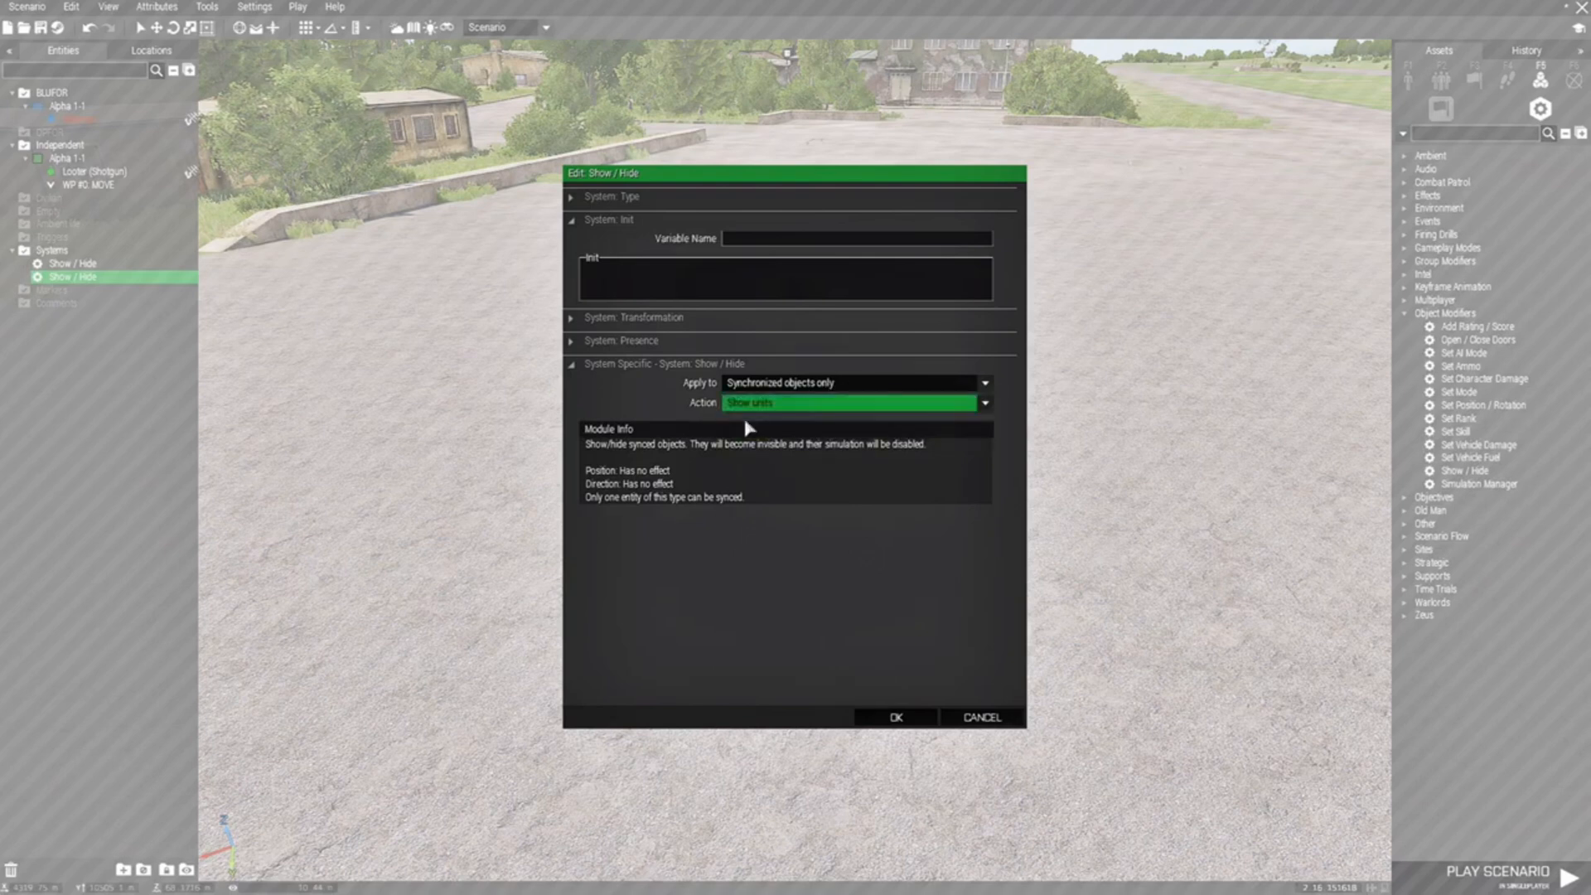
pyautogui.moveTo(906, 714)
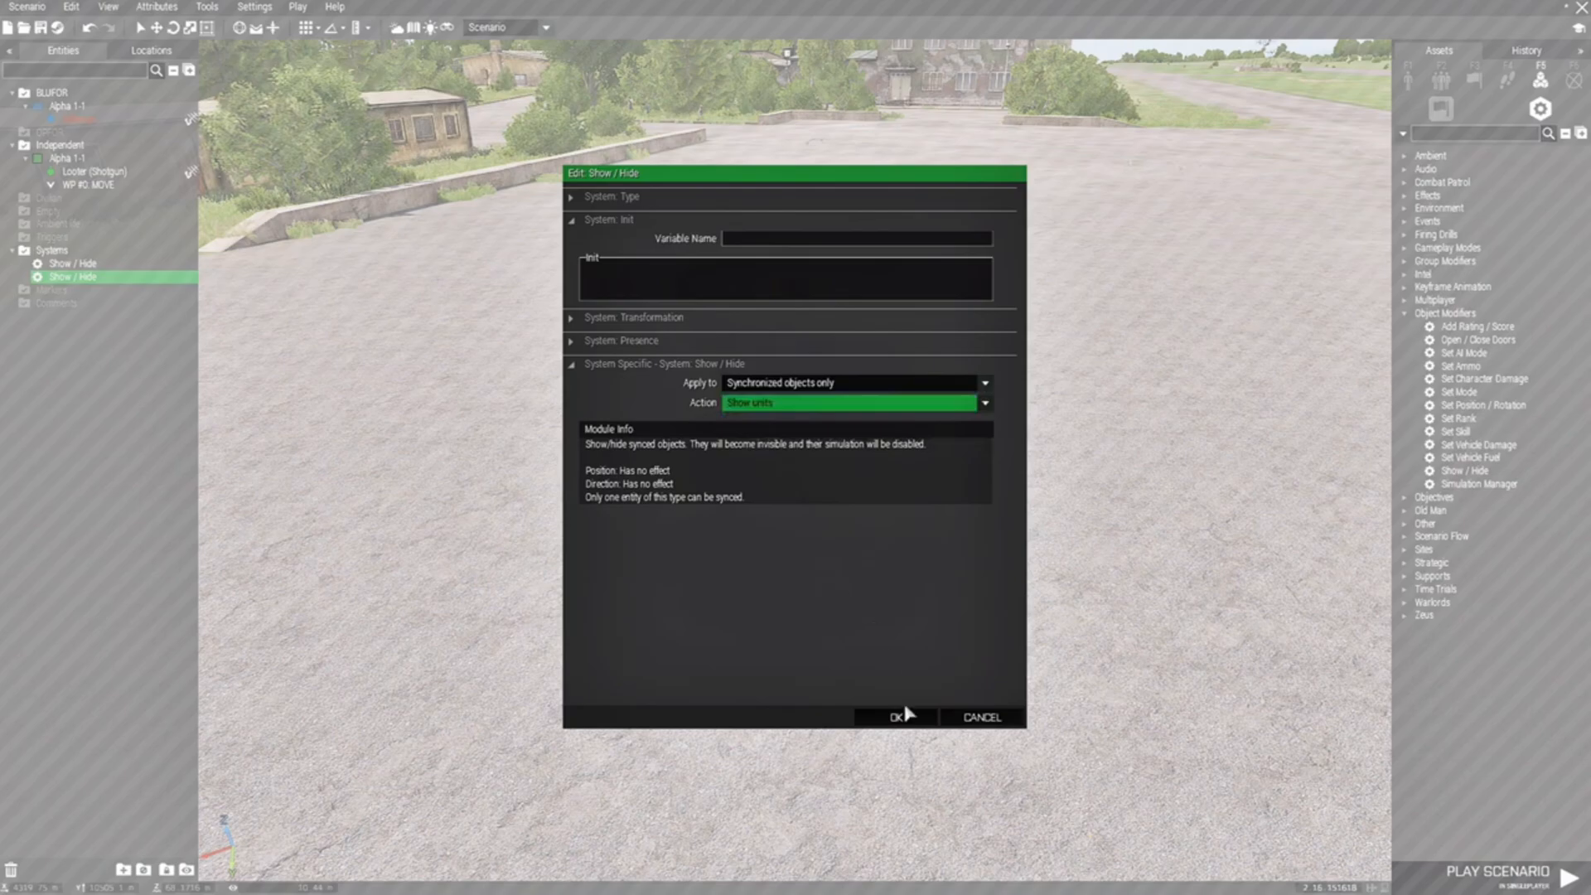
pyautogui.click(895, 718)
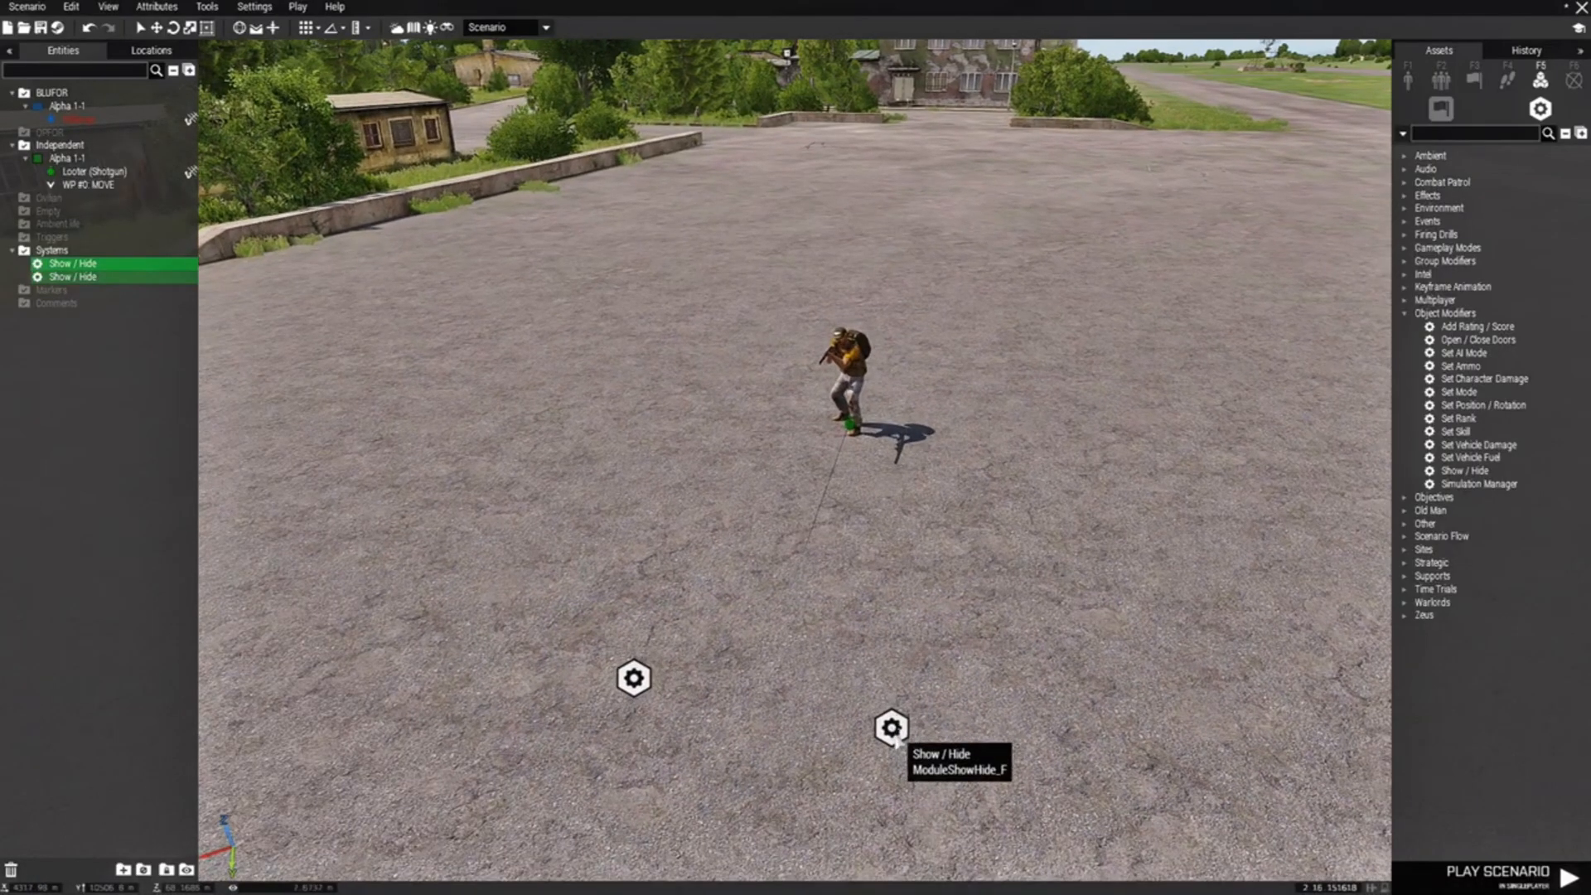
# Sync the two Show / Hide modules to the shotgun looter via Connect > Sync to
pyautogui.rightClick(890, 728)
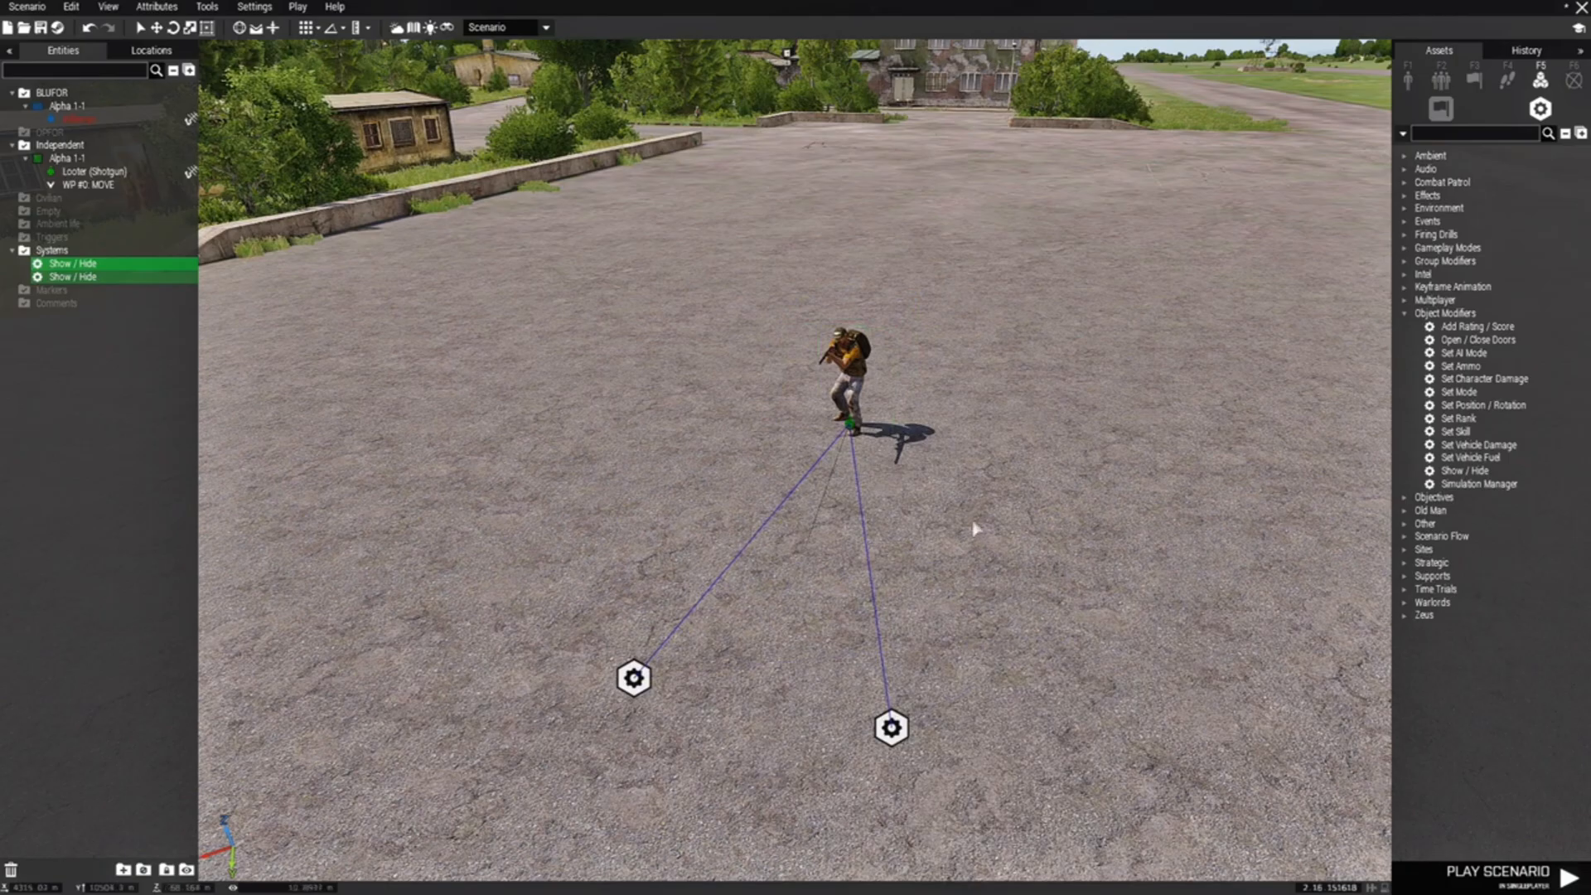
pyautogui.doubleClick(73, 263)
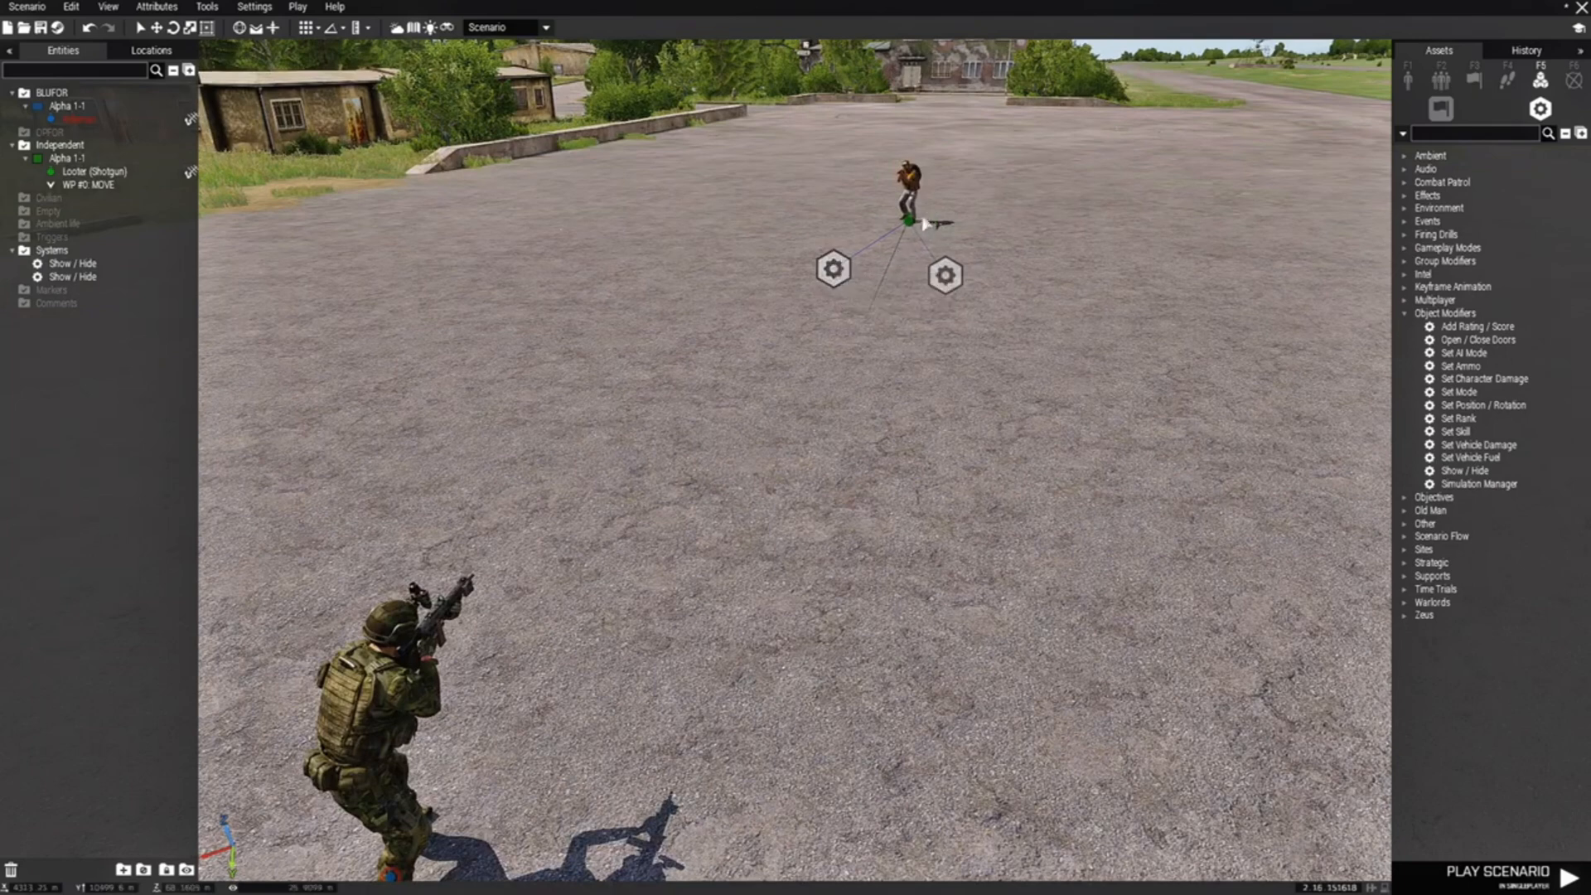
pyautogui.moveTo(840, 356)
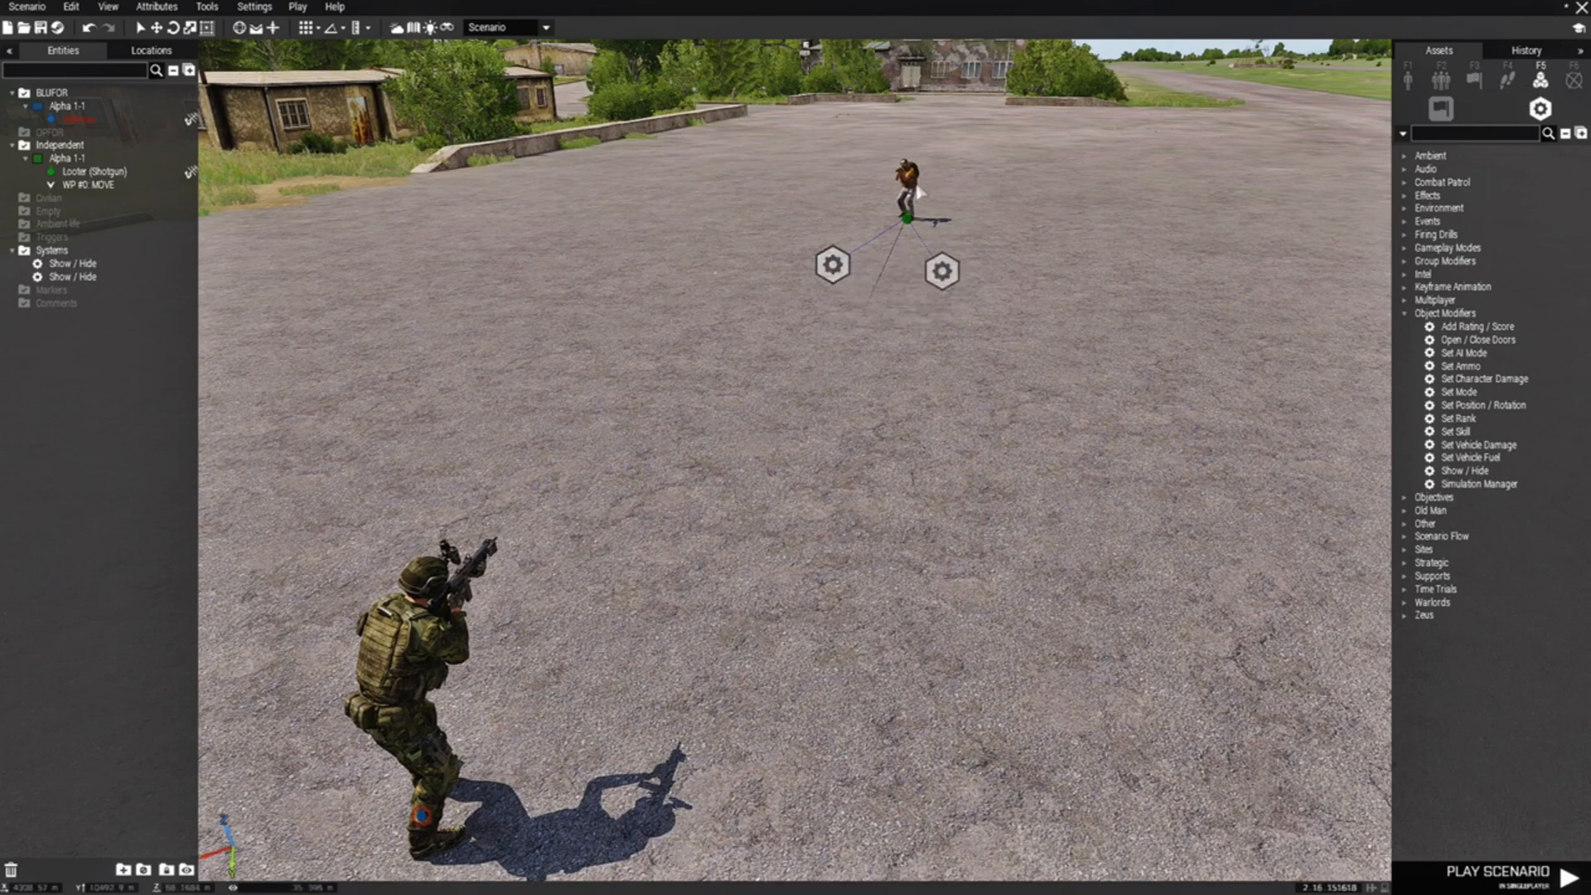
pyautogui.moveTo(1477, 96)
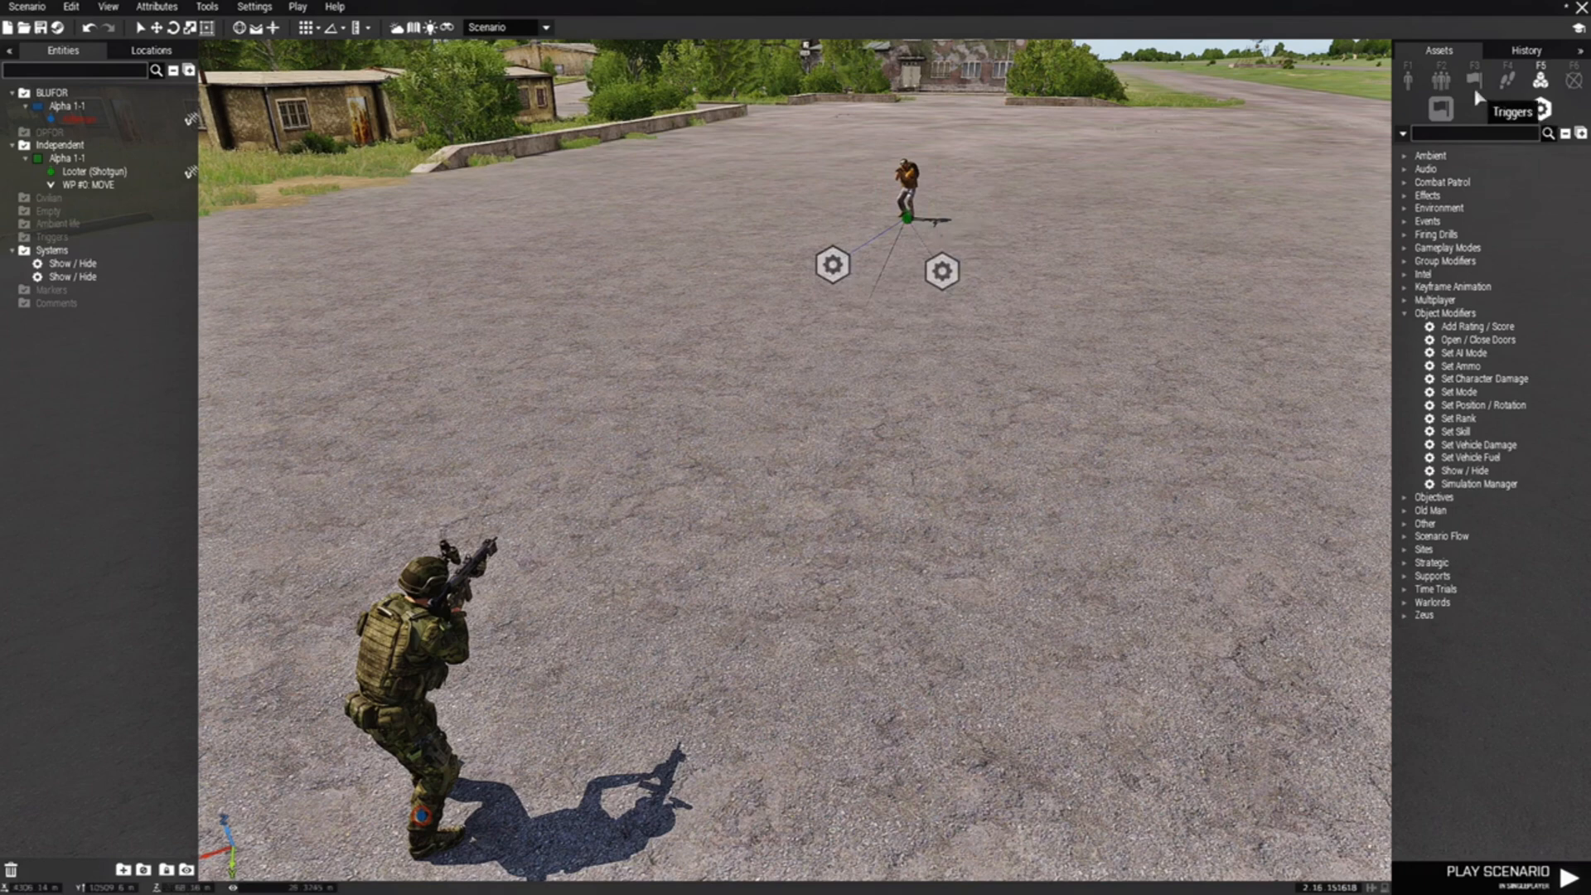
# Place a trigger set to activate when BLUFOR is present
pyautogui.click(1474, 80)
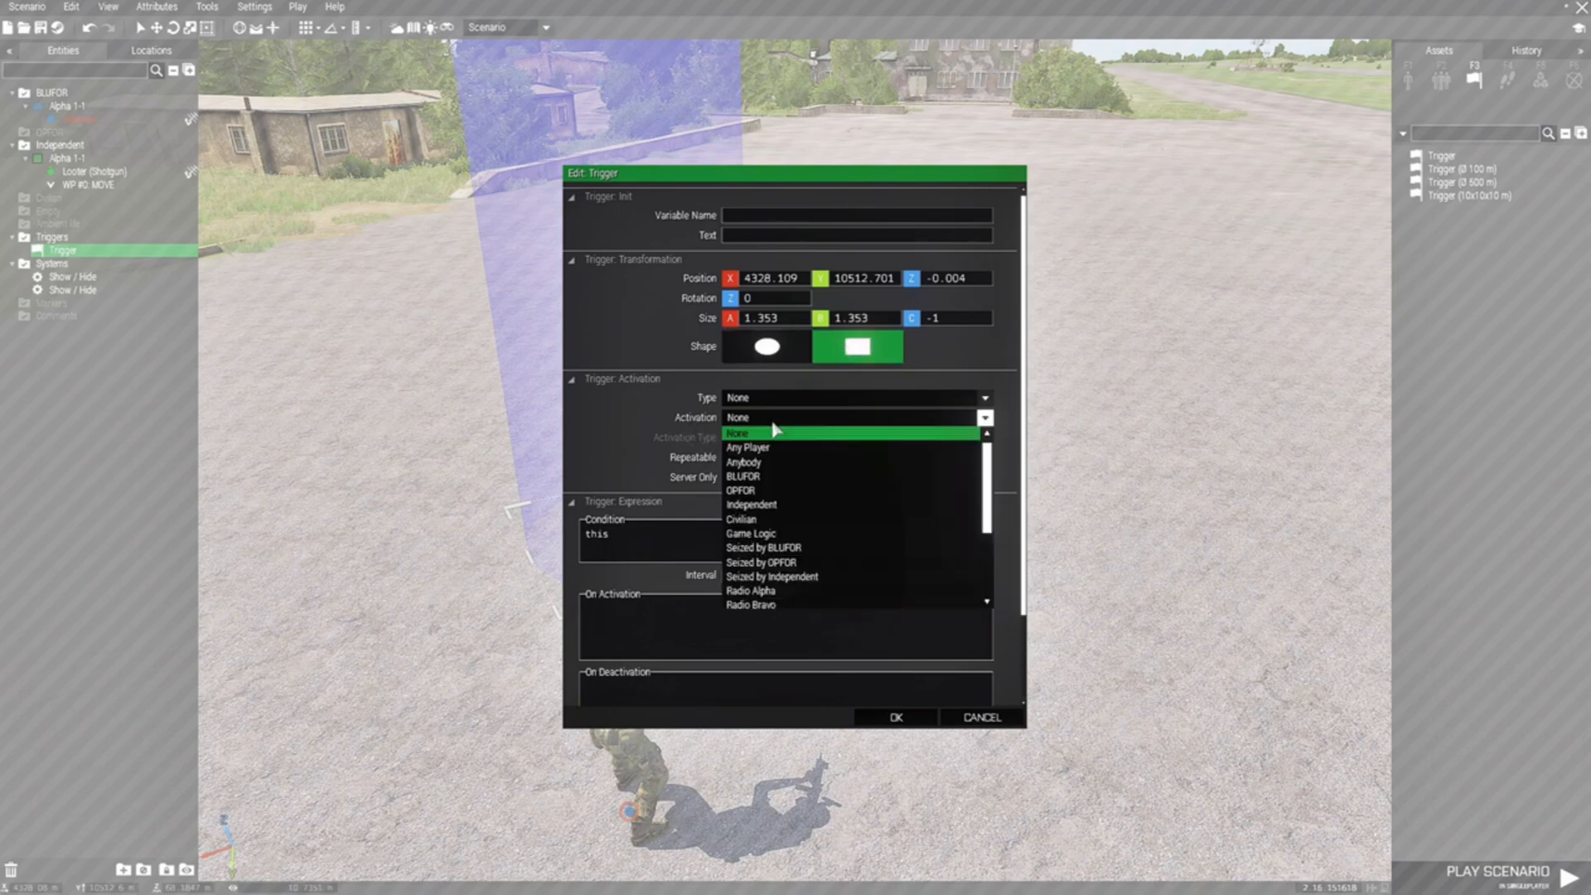
pyautogui.click(742, 476)
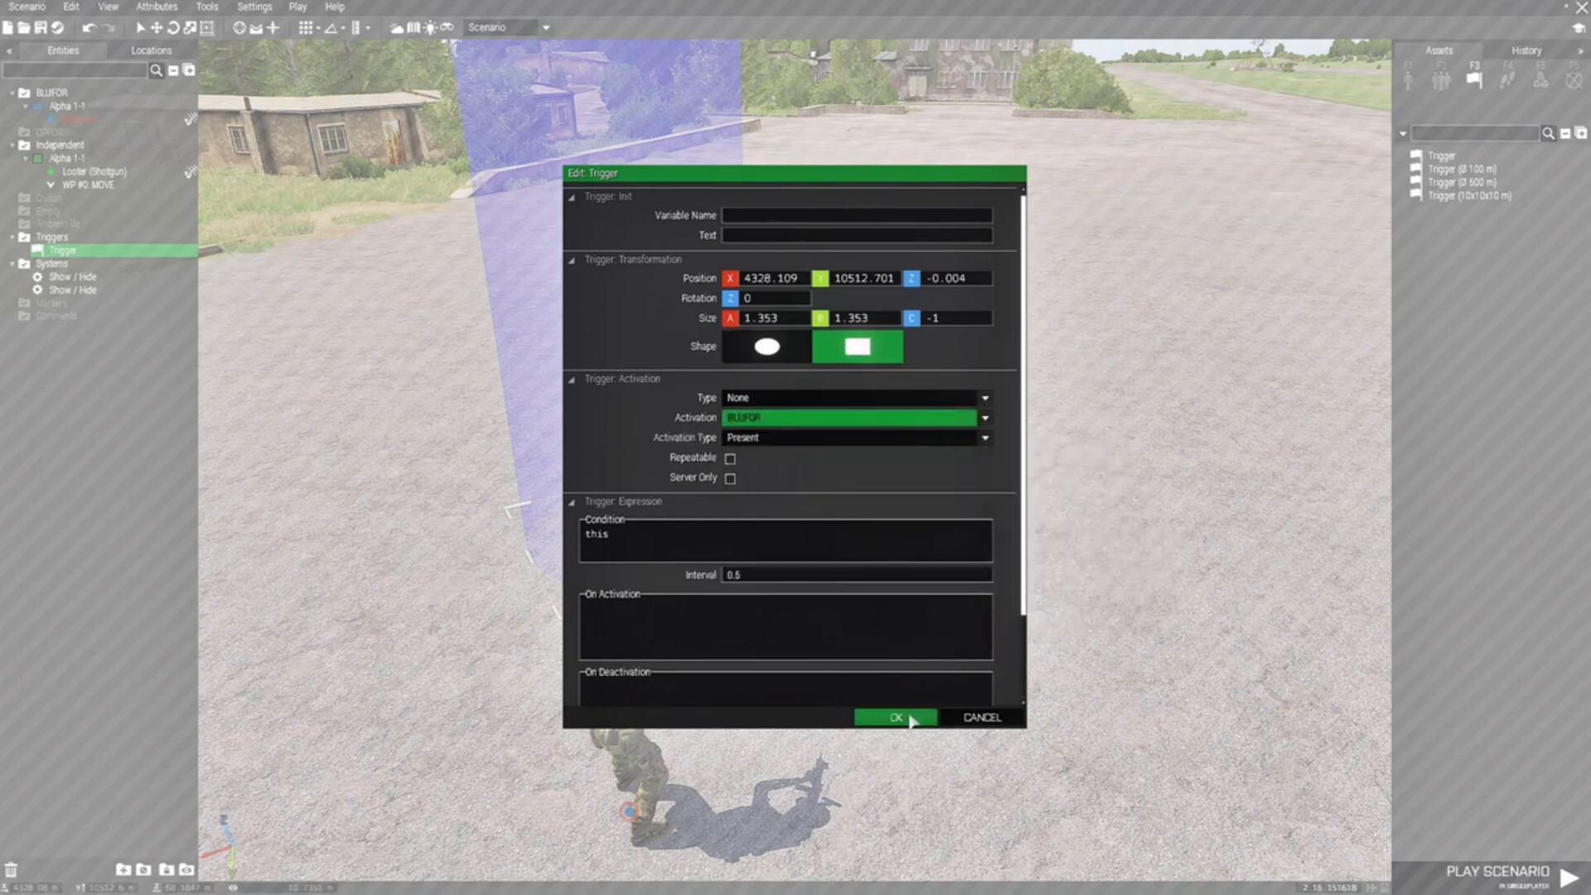
pyautogui.click(889, 718)
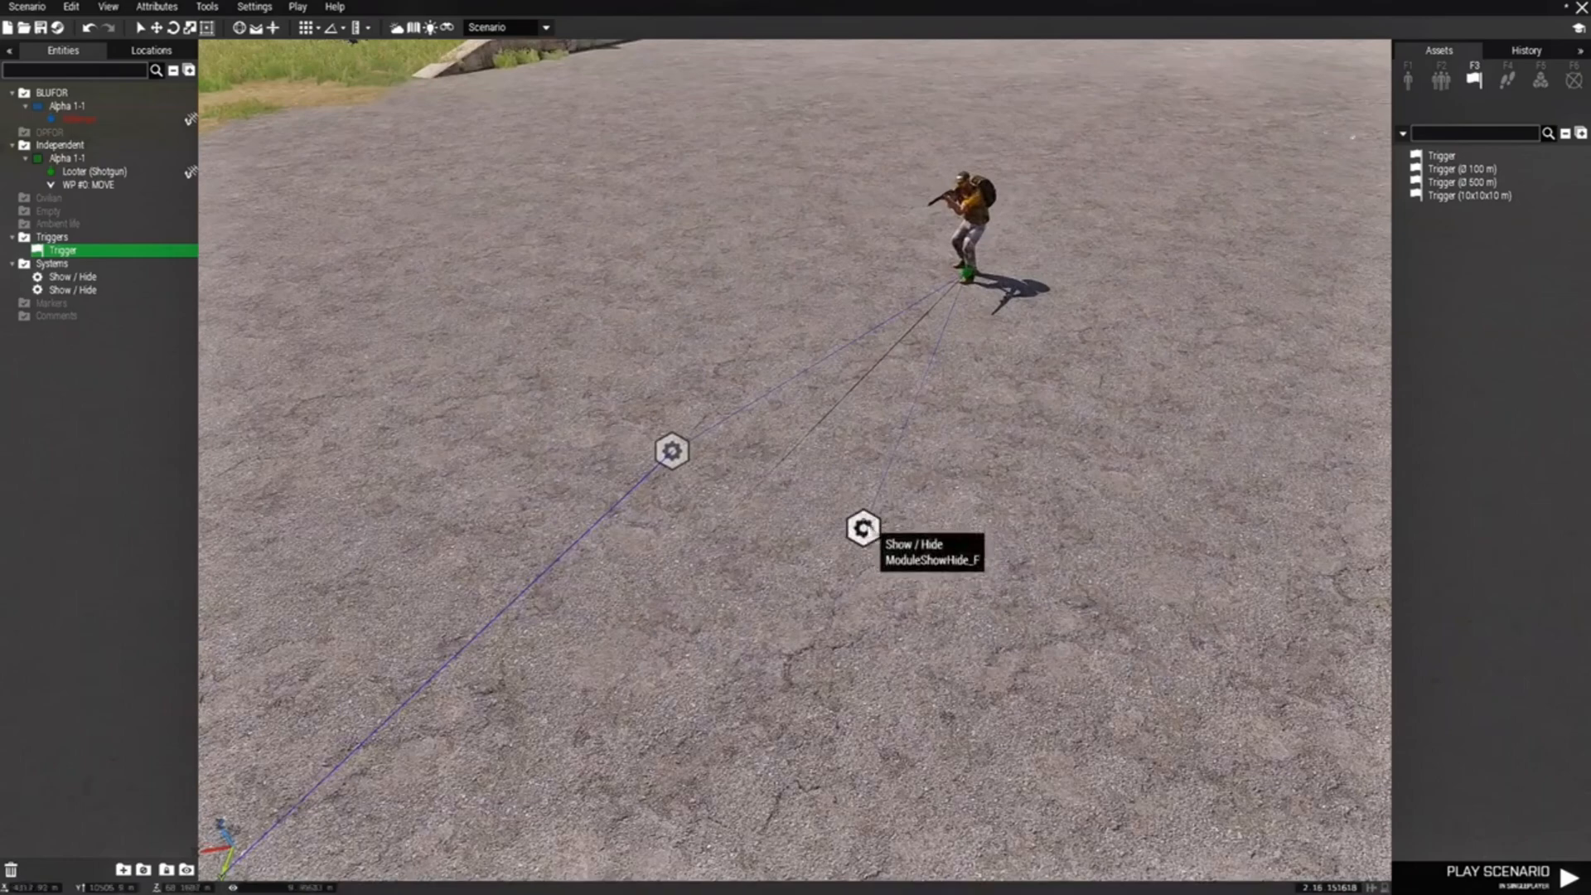
# Reopen the show-units module's settings to verify its Action, then close them
pyautogui.doubleClick(861, 529)
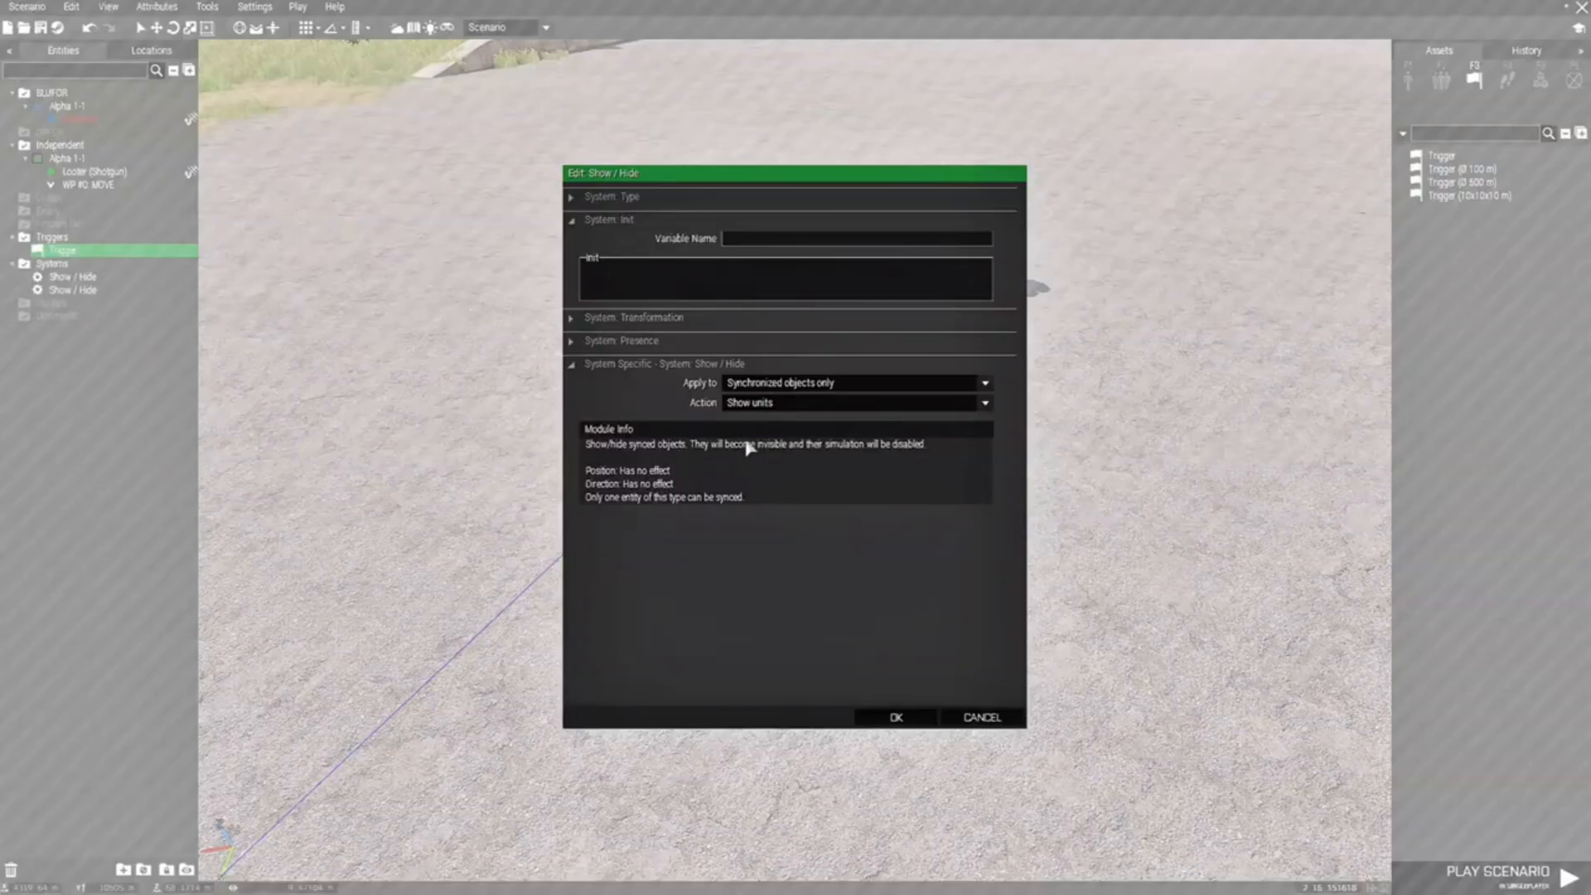
pyautogui.click(894, 718)
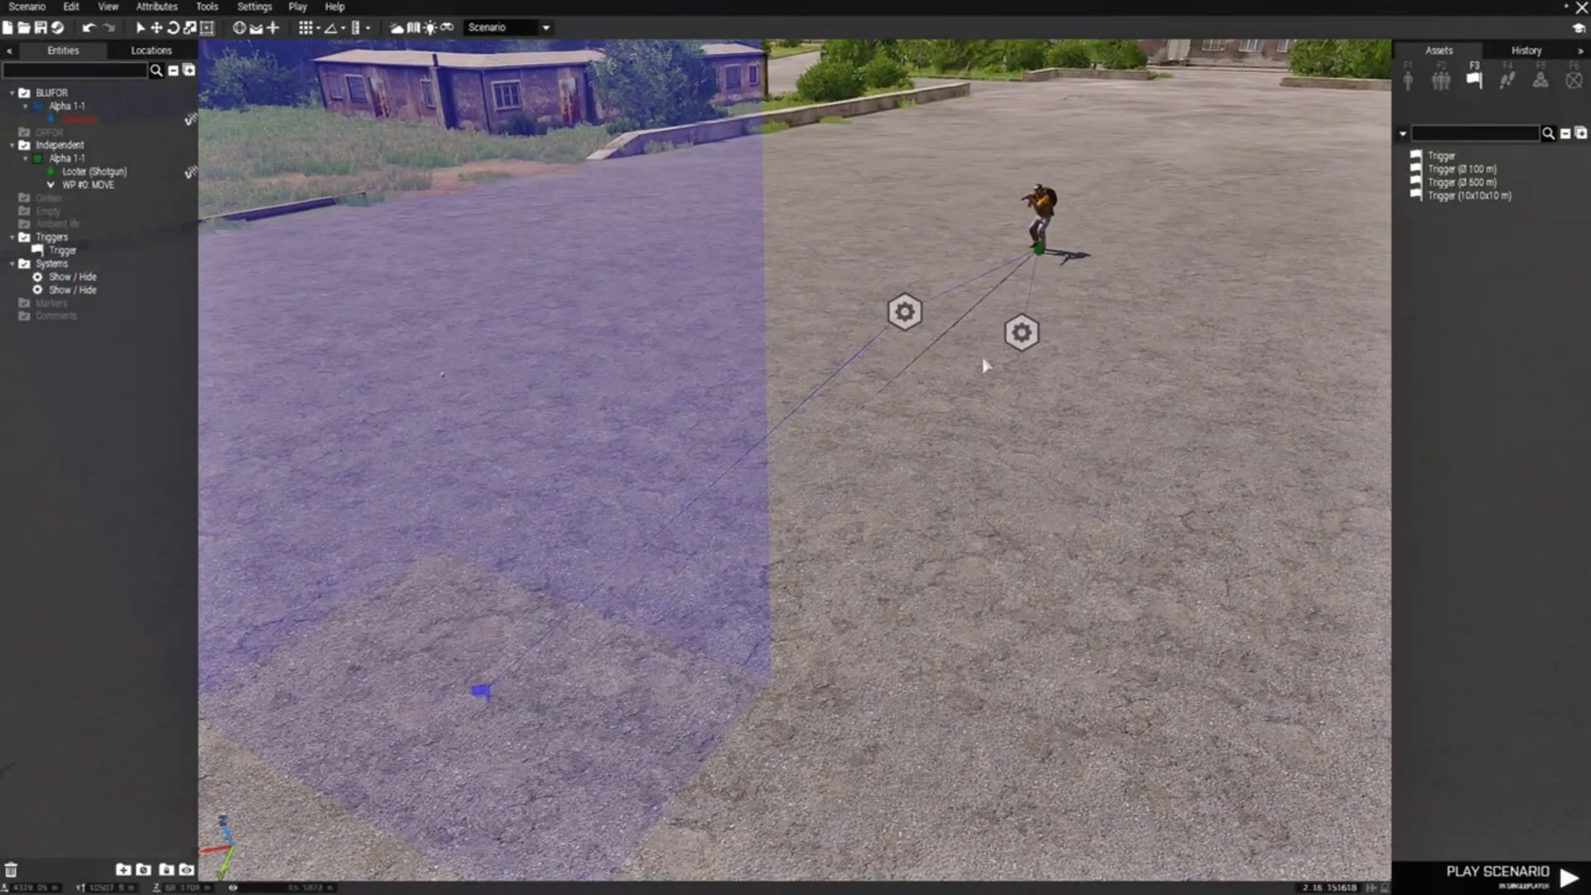
pyautogui.moveTo(903, 311)
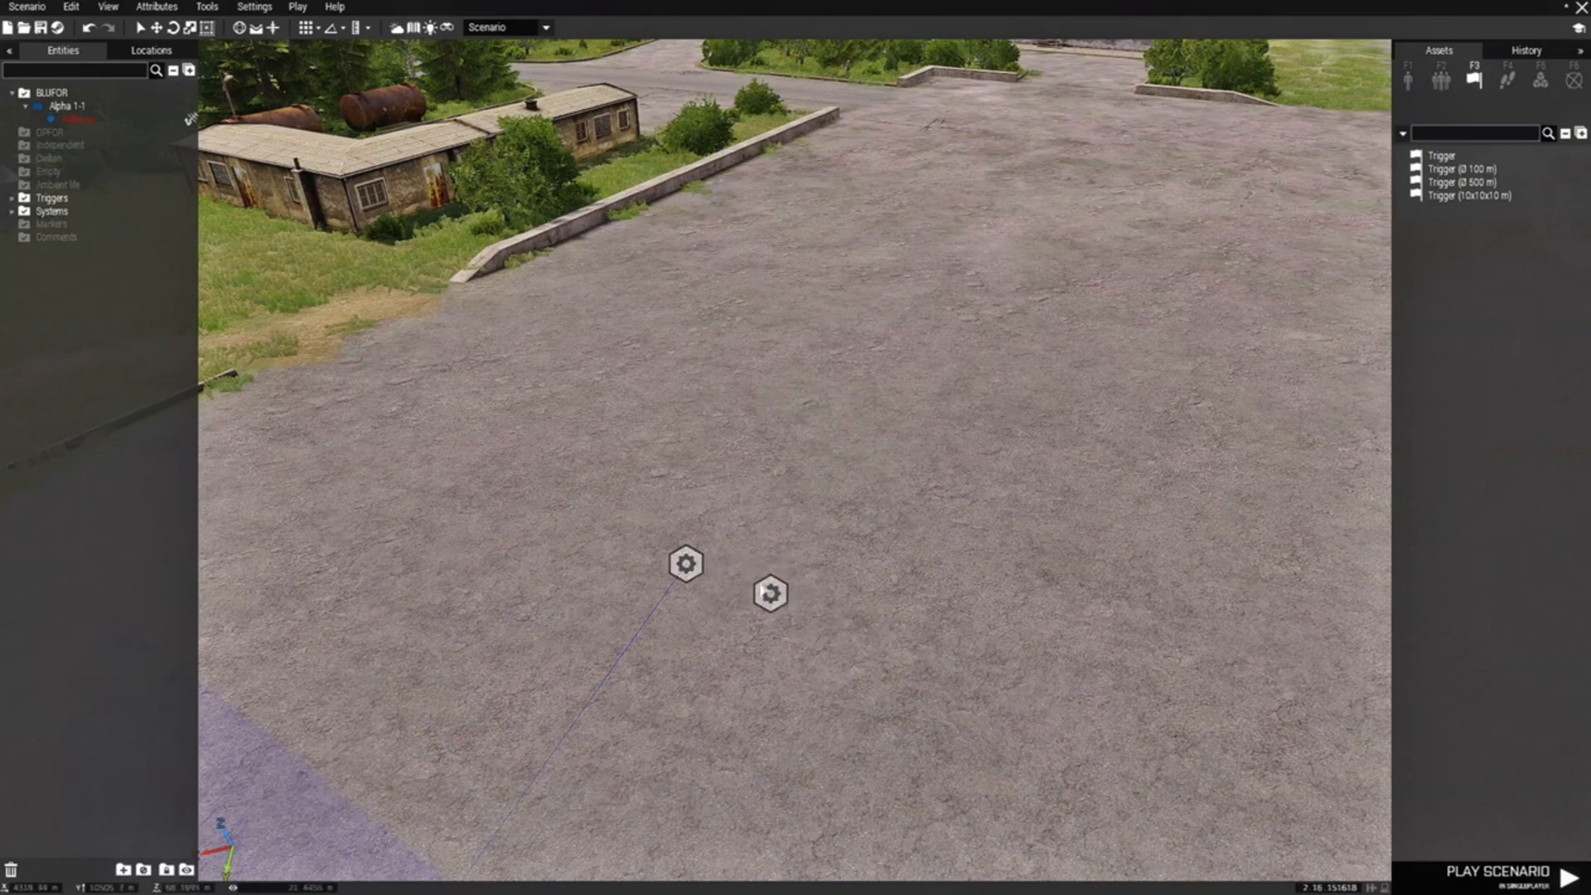
pyautogui.moveTo(1442, 81)
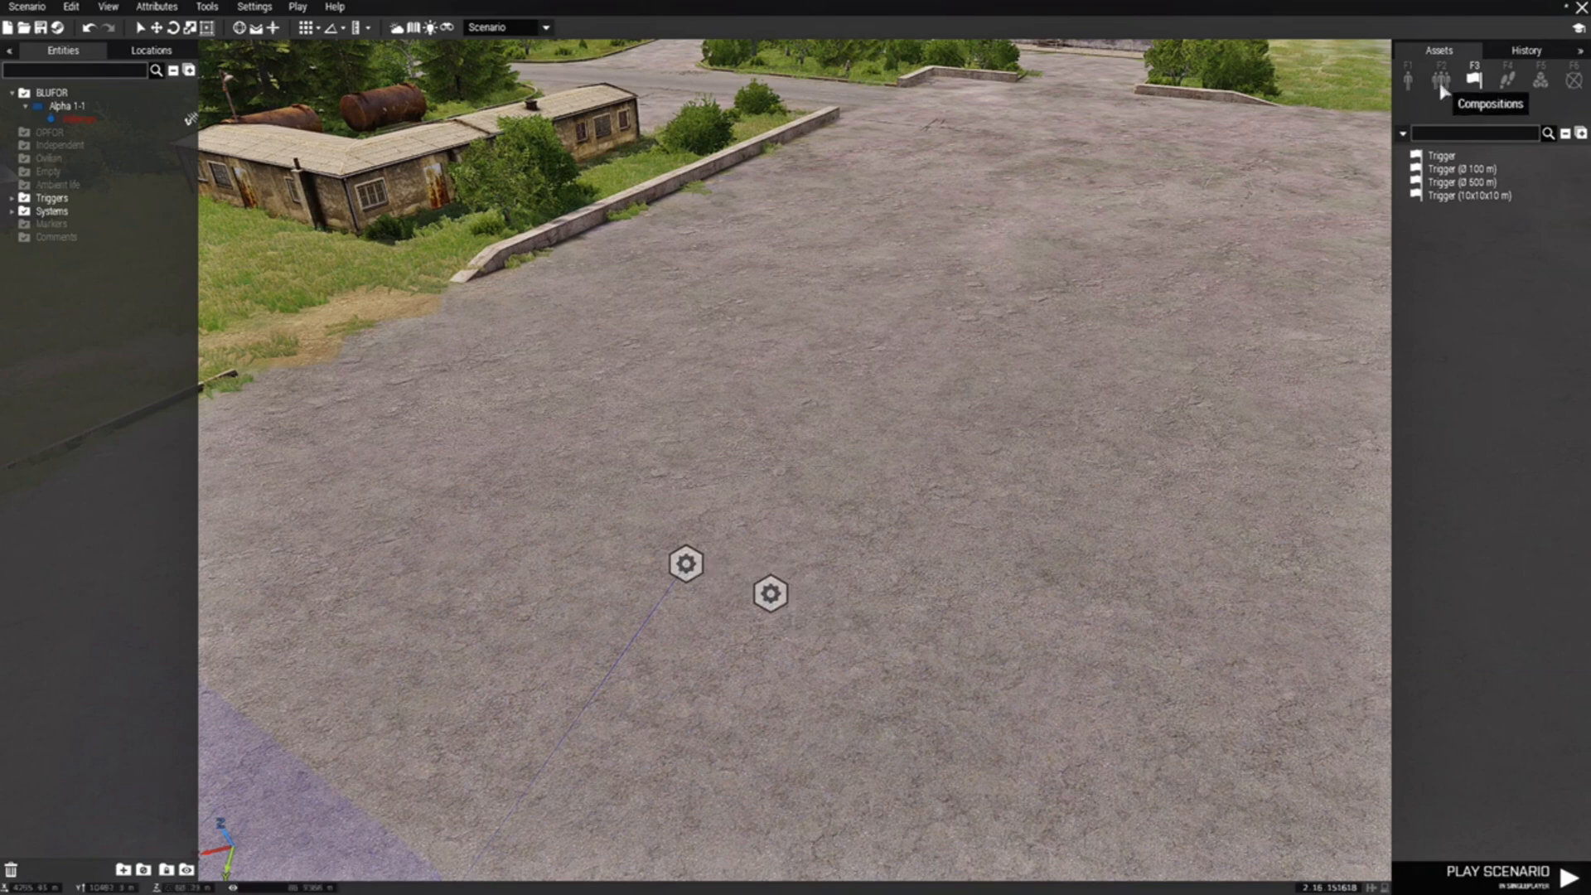
# Open the group compositions list to find the NATO Woodland Fire Team
pyautogui.click(1442, 79)
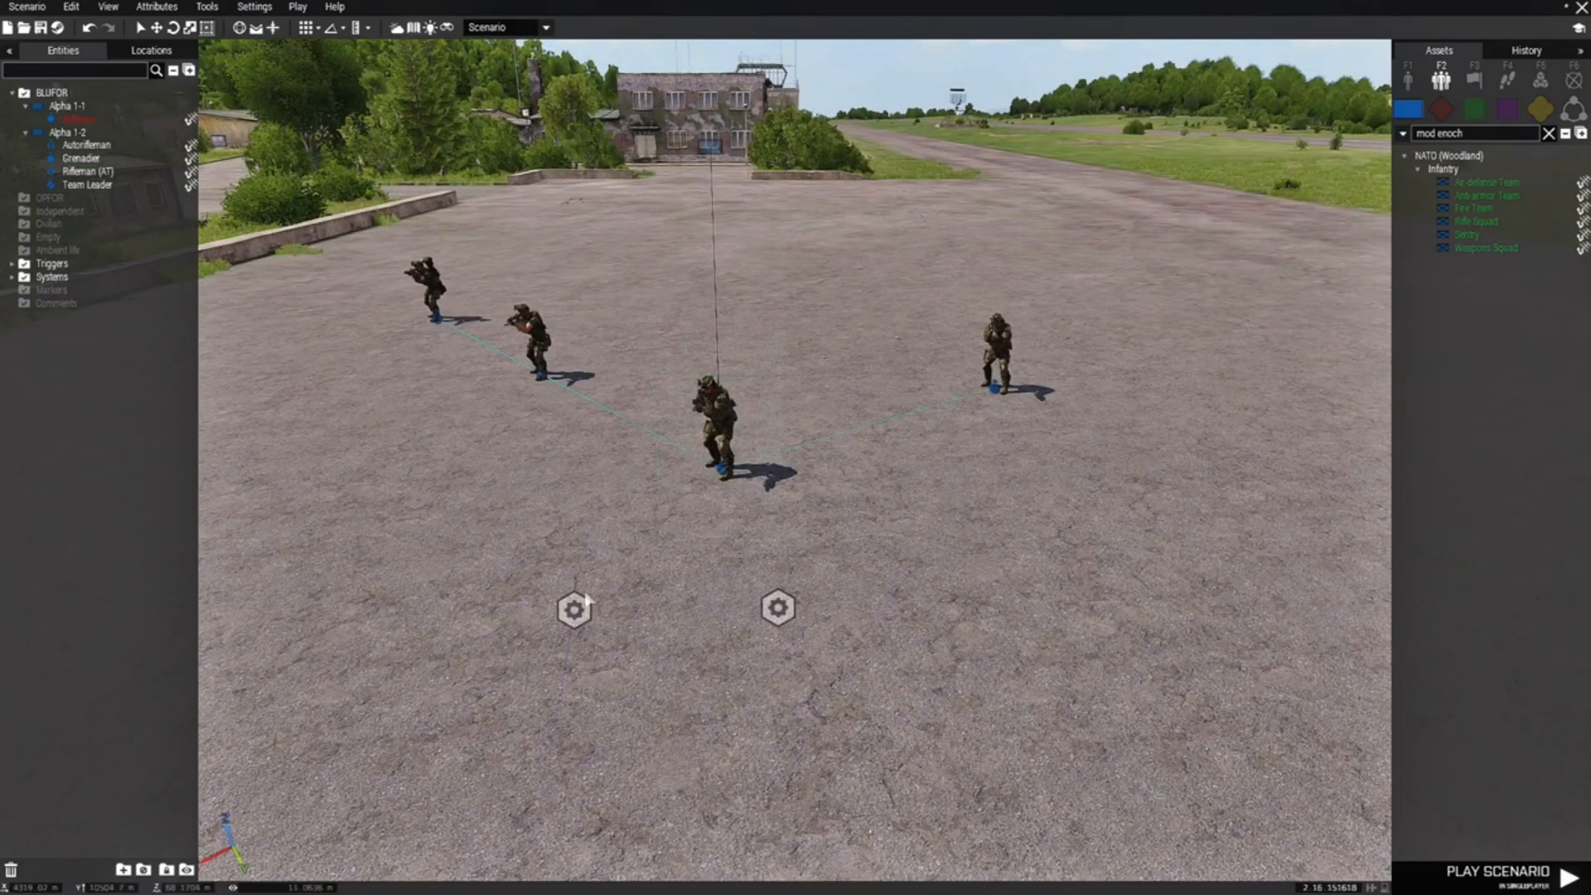
pyautogui.moveTo(575, 608)
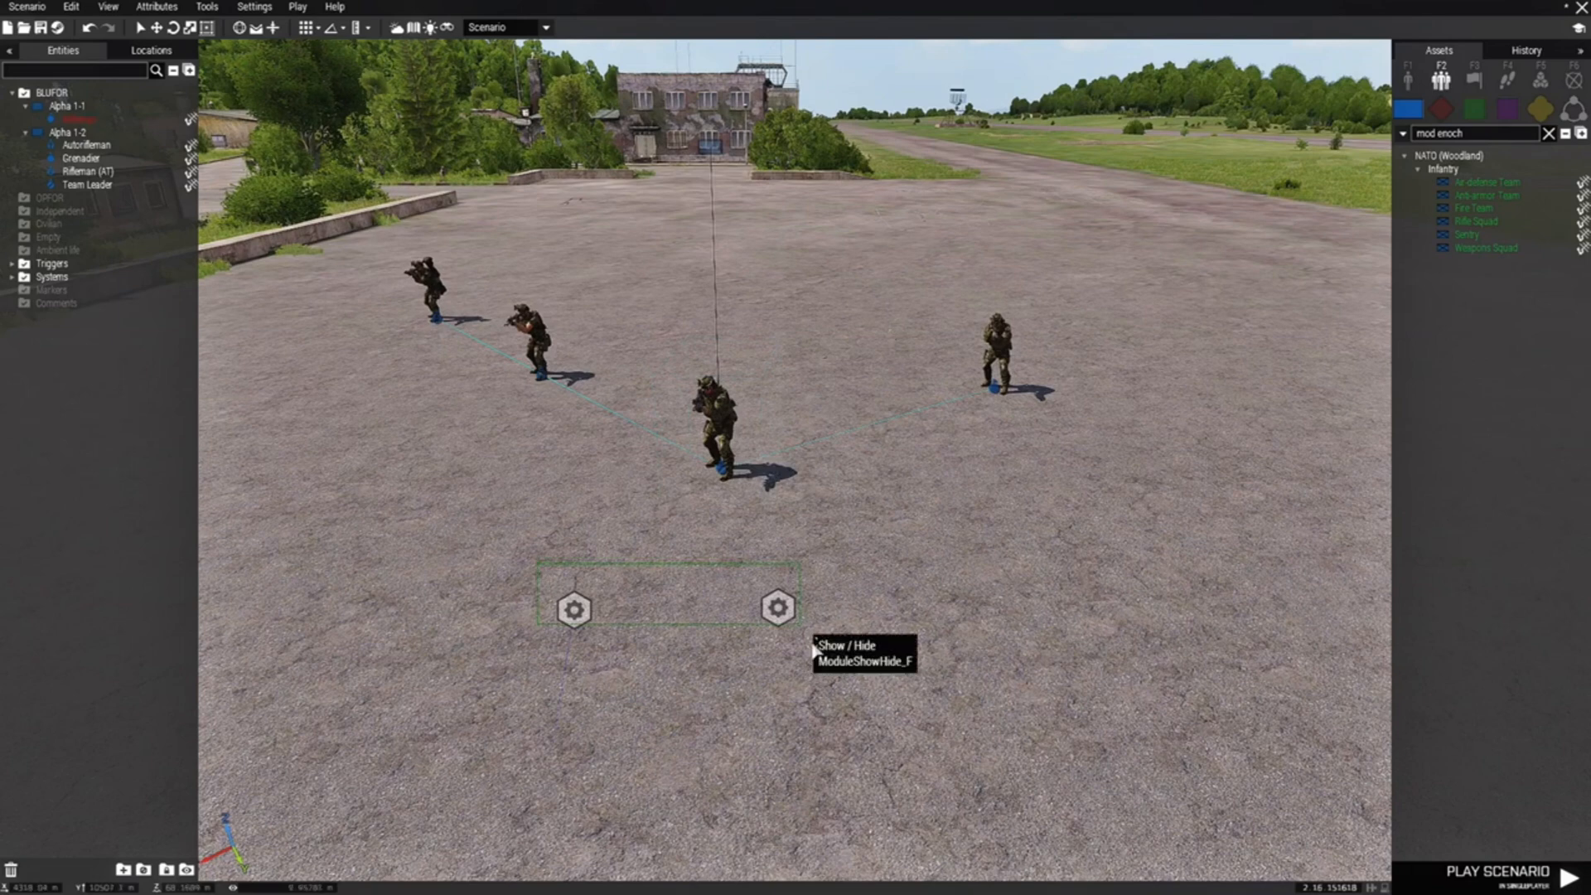
# Sync modules to the fire team, apply one to groups of synchronized objects, and play
pyautogui.rightClick(776, 607)
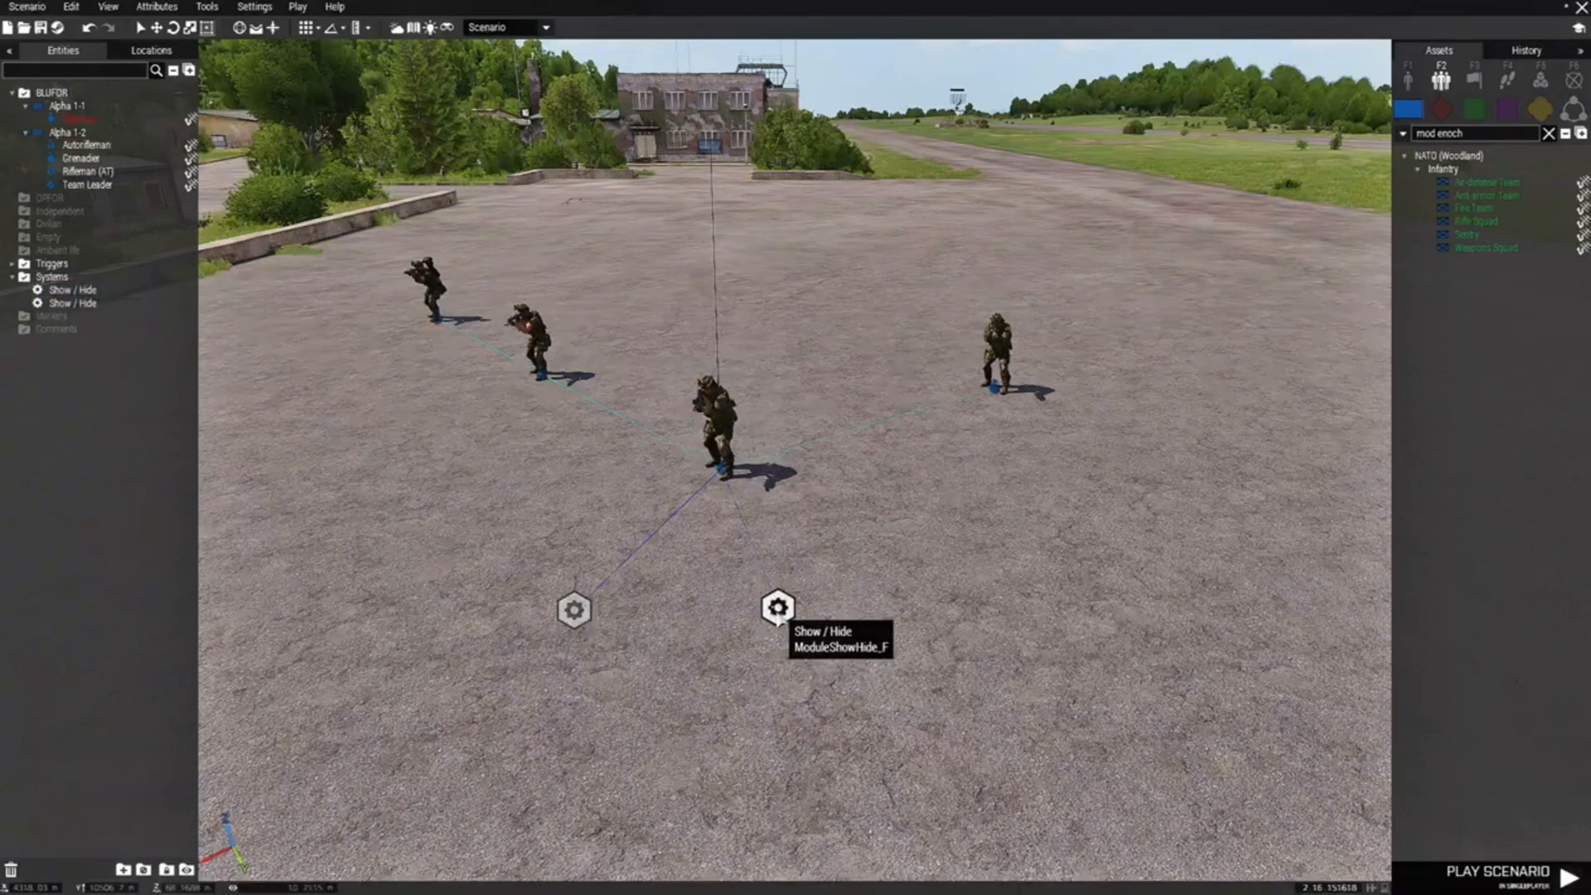
pyautogui.doubleClick(777, 607)
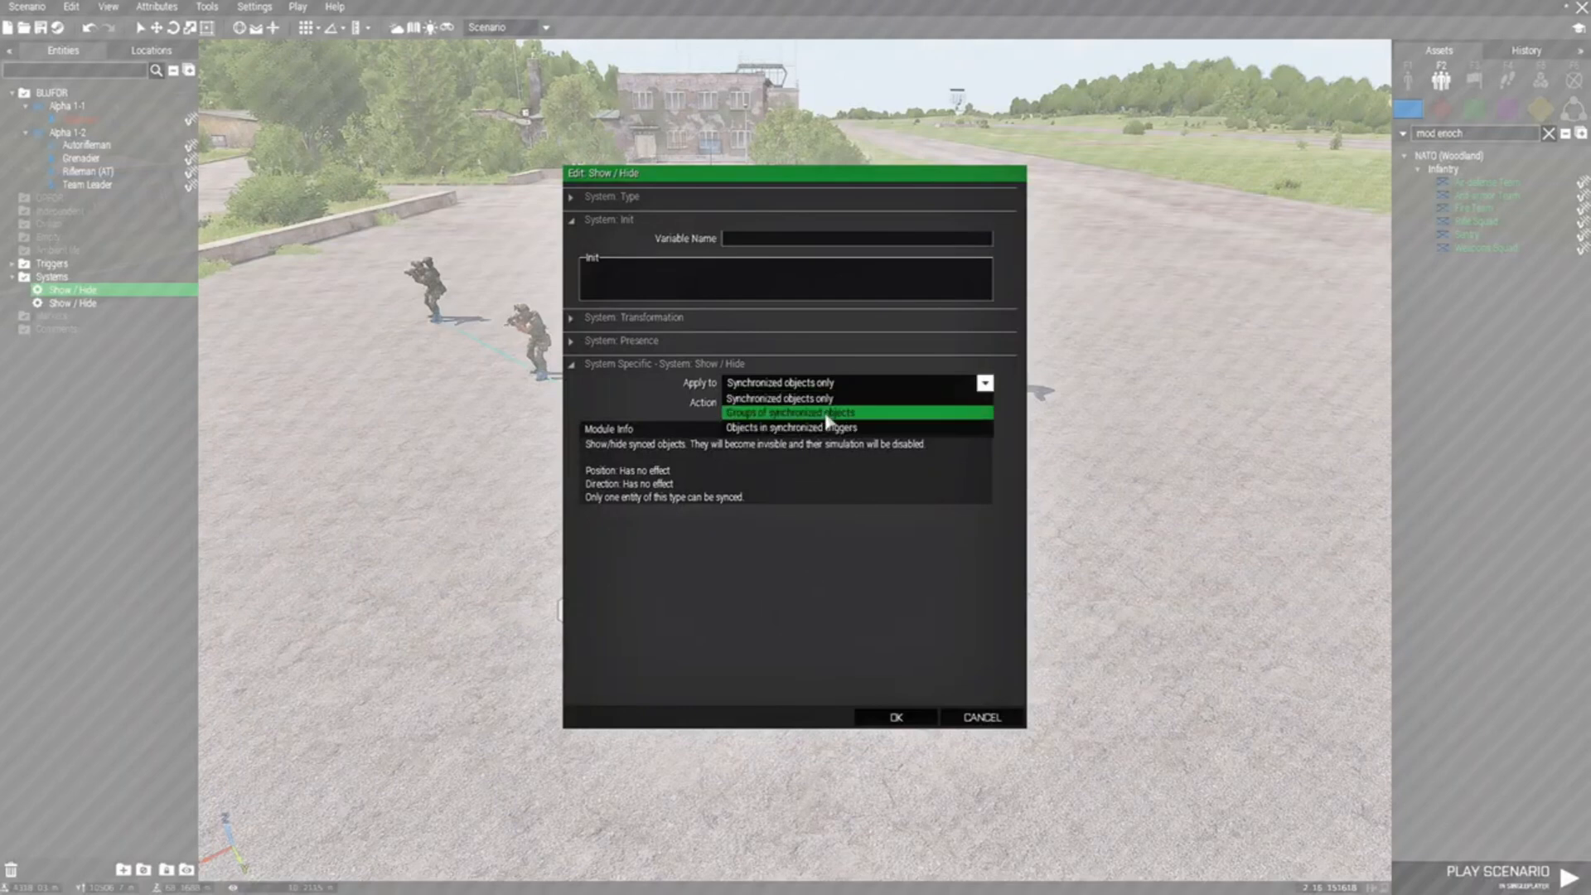
pyautogui.click(790, 411)
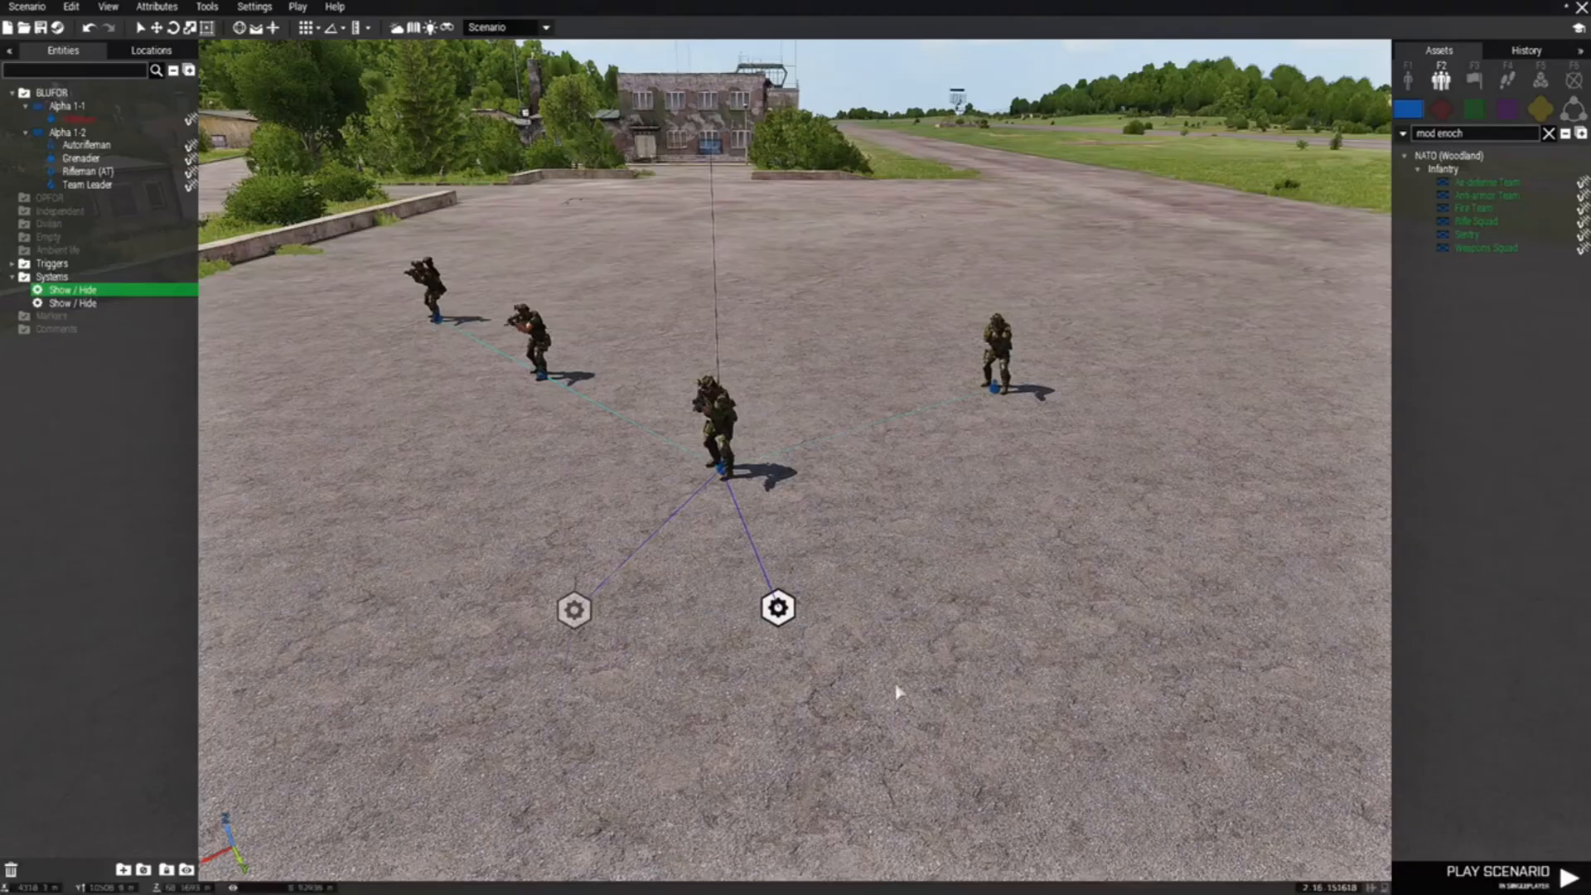
pyautogui.click(977, 383)
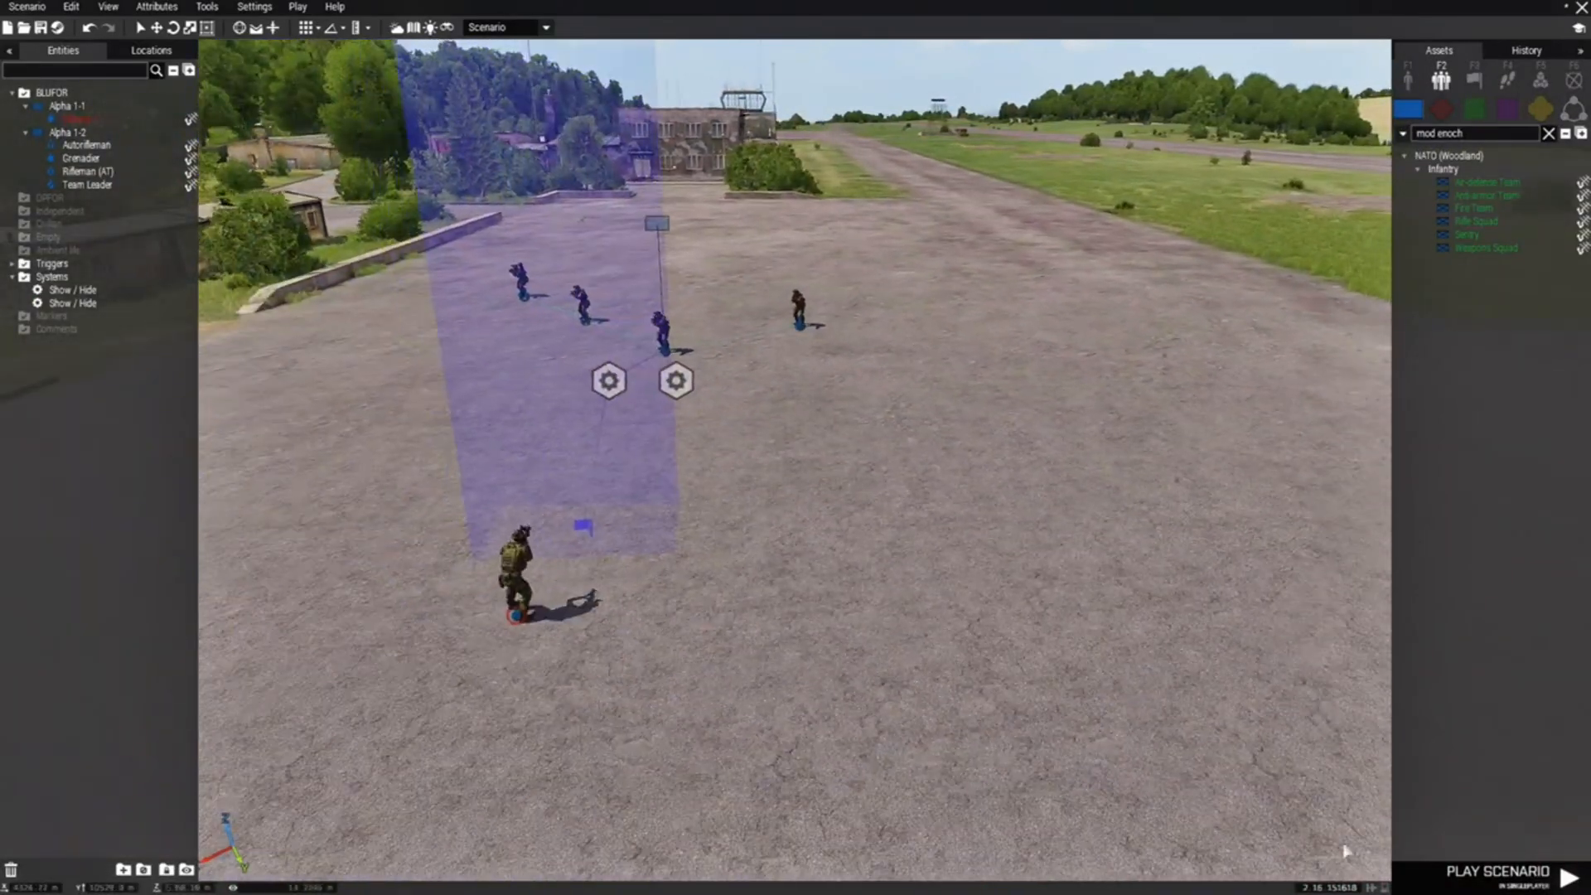
pyautogui.click(1497, 871)
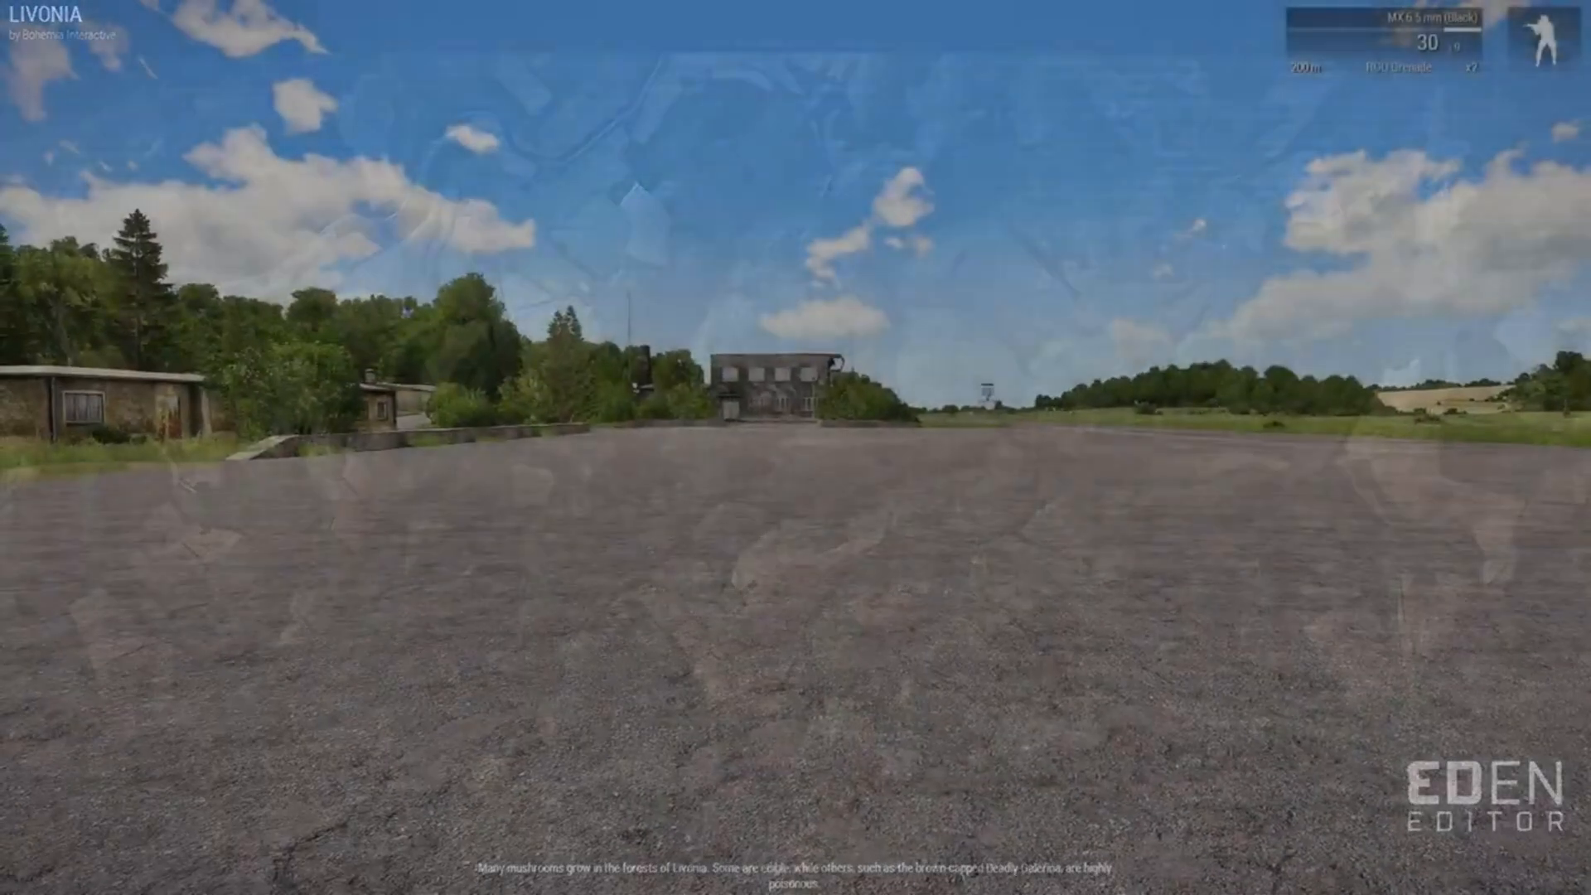